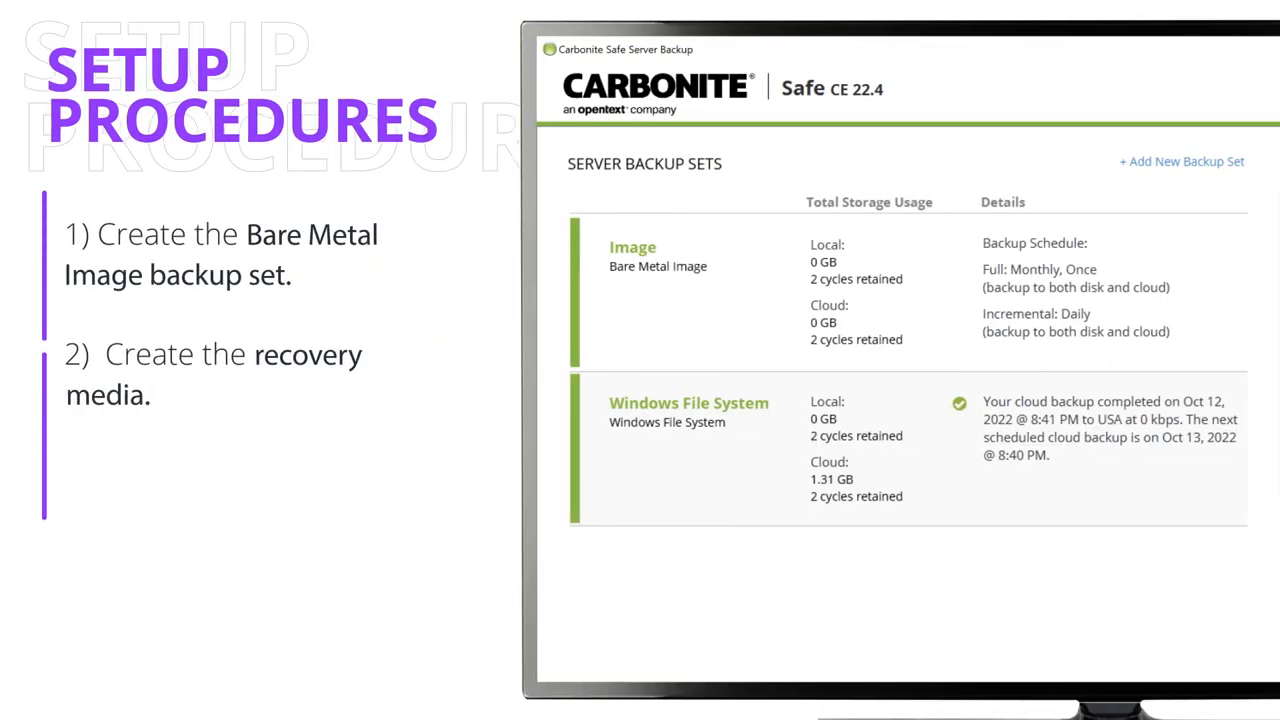
Start a new backup set with Bare Metal Image as its only backup type and continue.
left_click(632, 256)
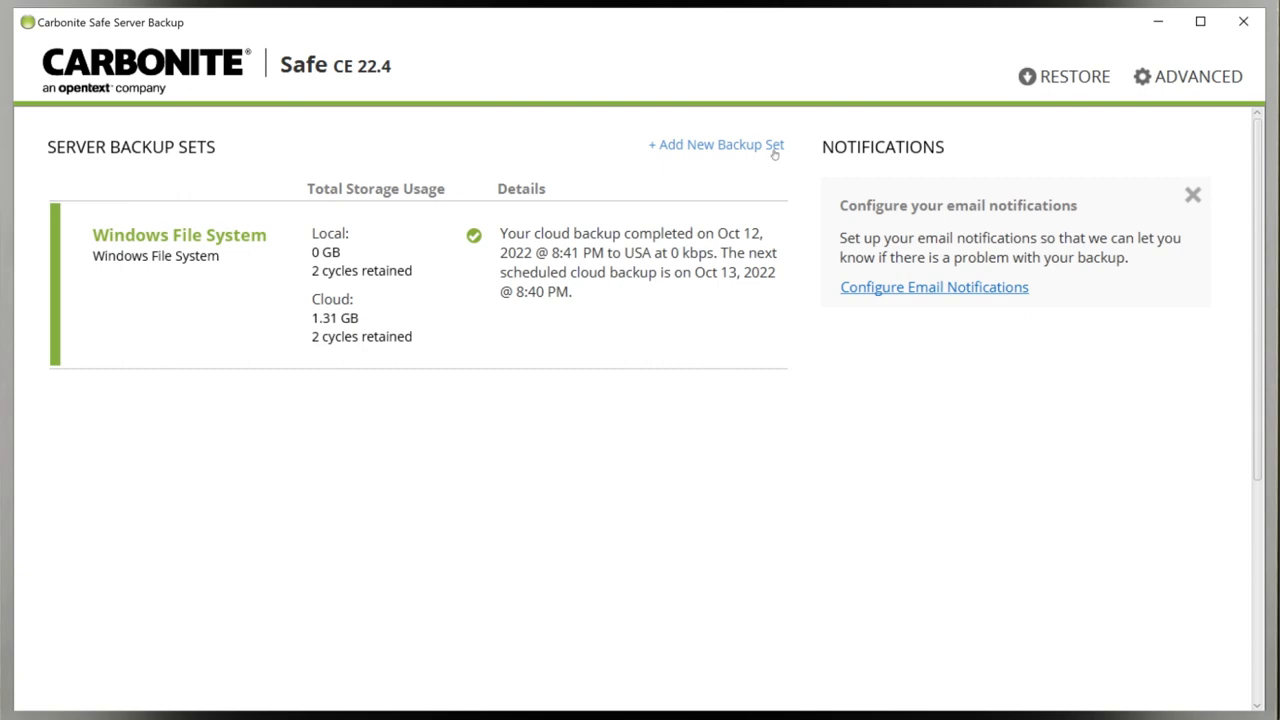
left_click(716, 144)
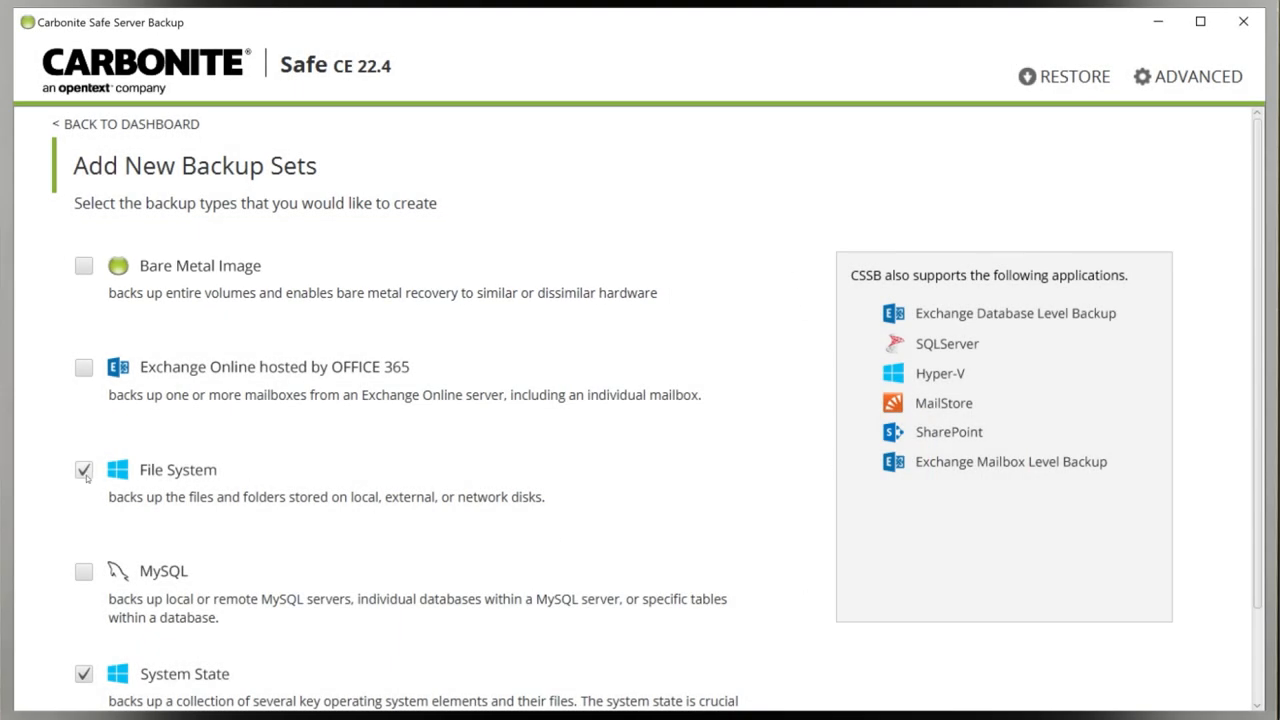
left_click(84, 468)
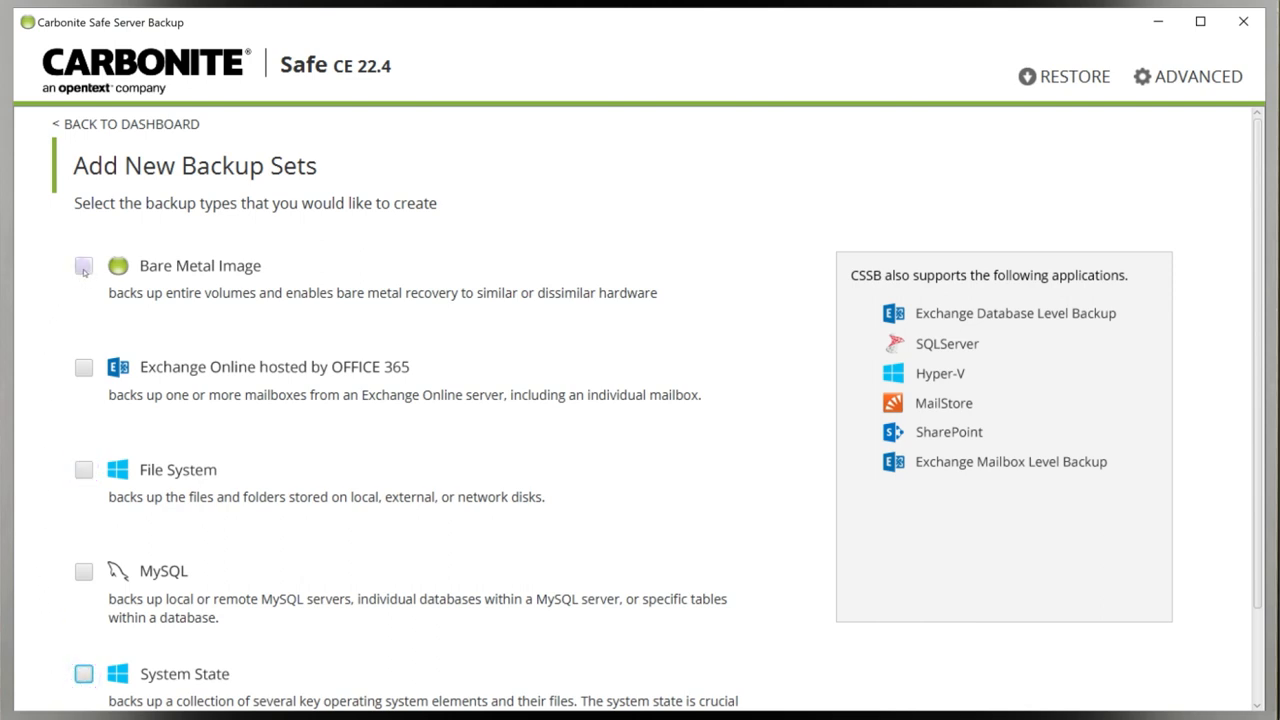
left_click(84, 264)
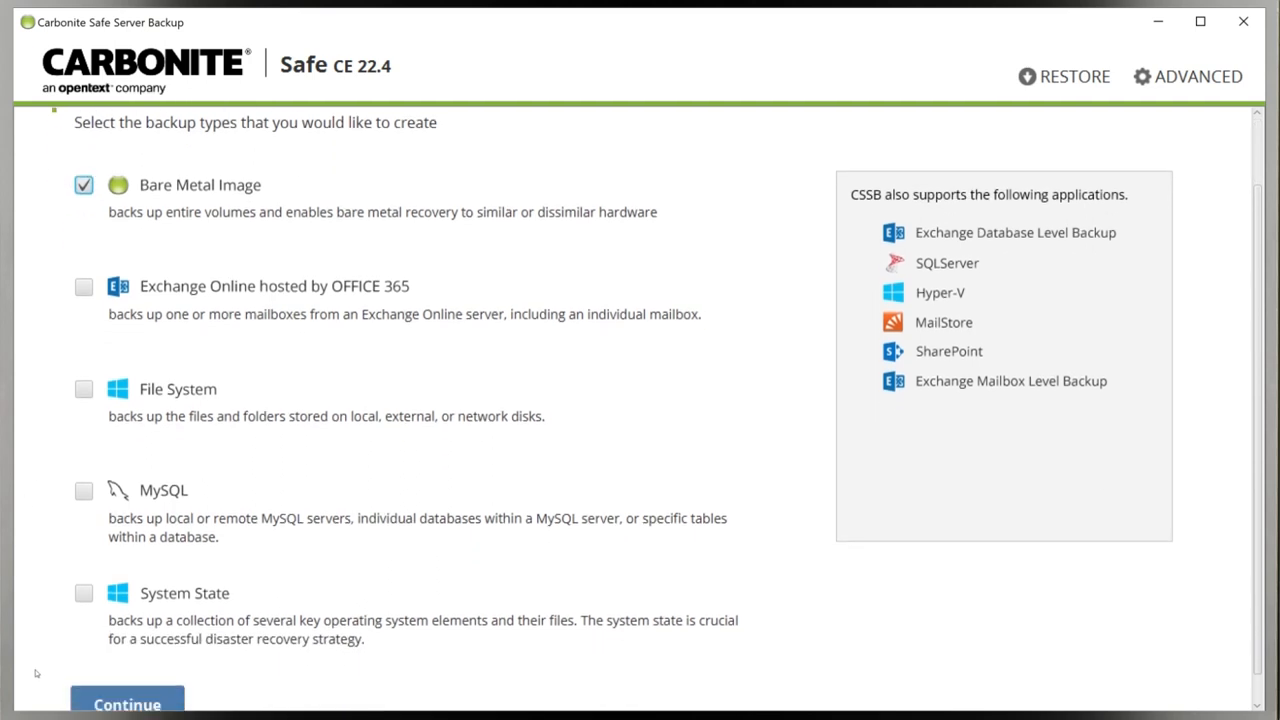
left_click(126, 704)
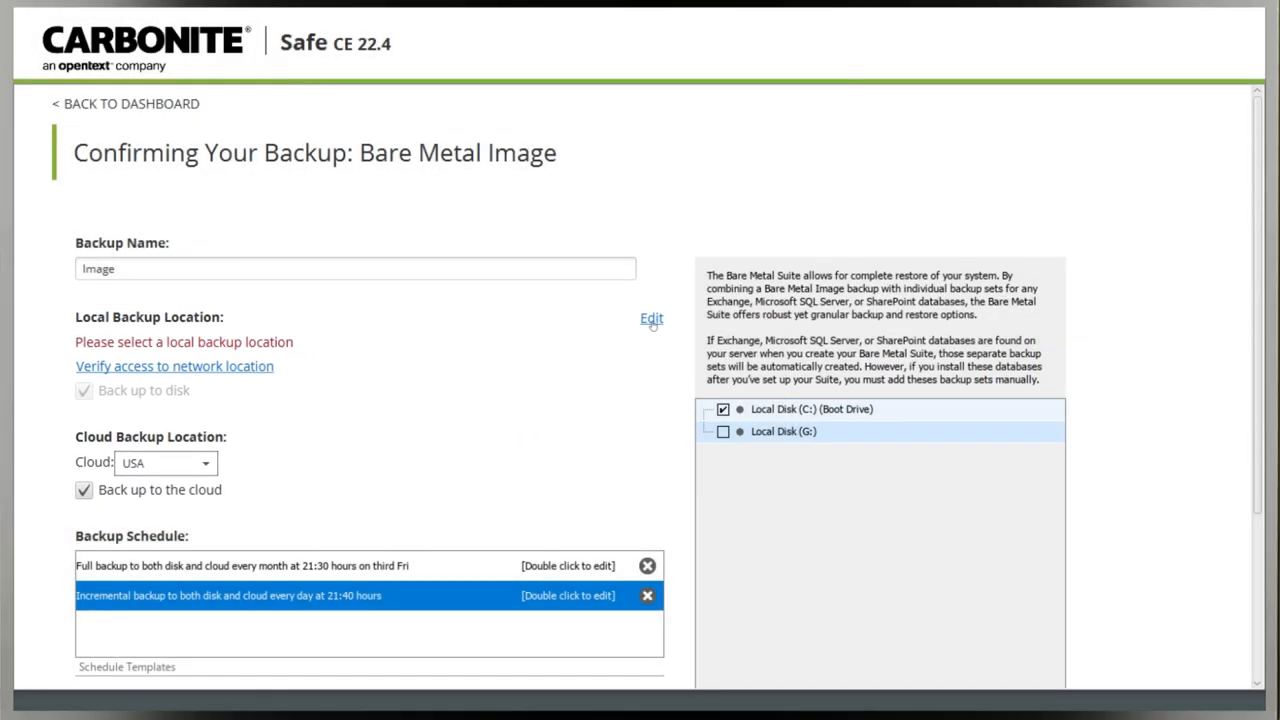
Set the local backup location to the Carbonite folder on a network computer's C share.
left_click(652, 318)
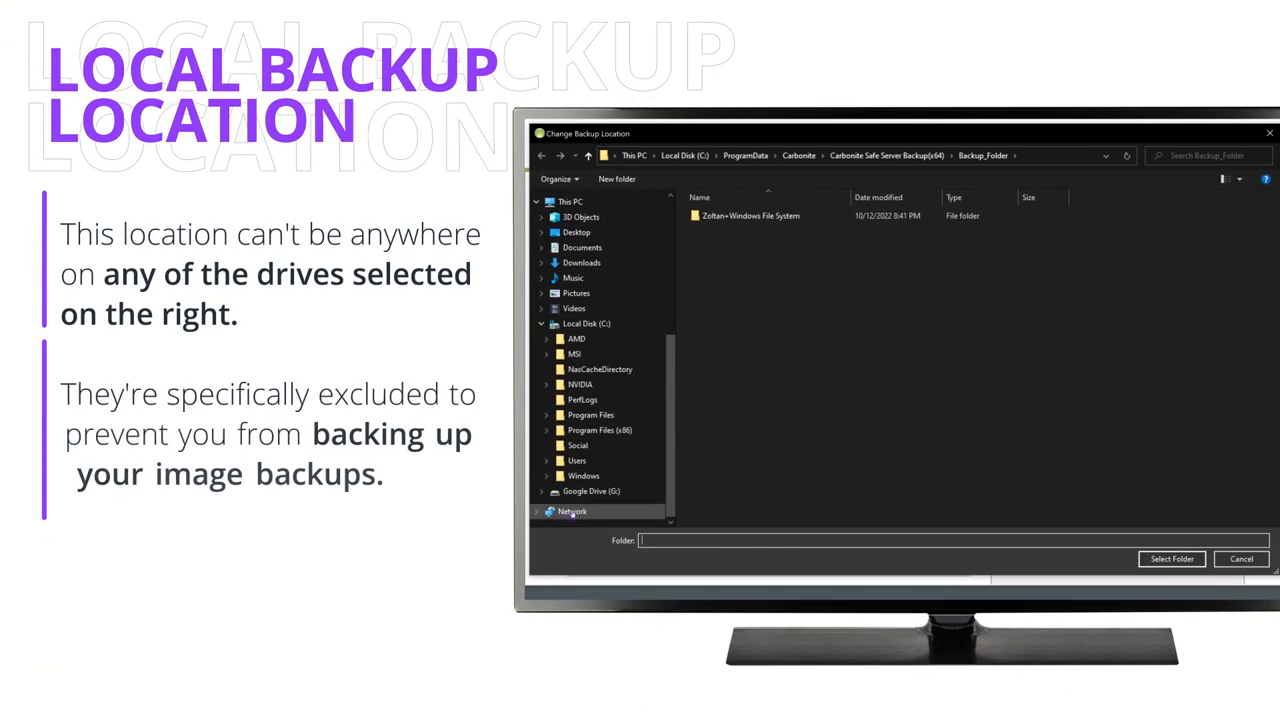
left_click(572, 512)
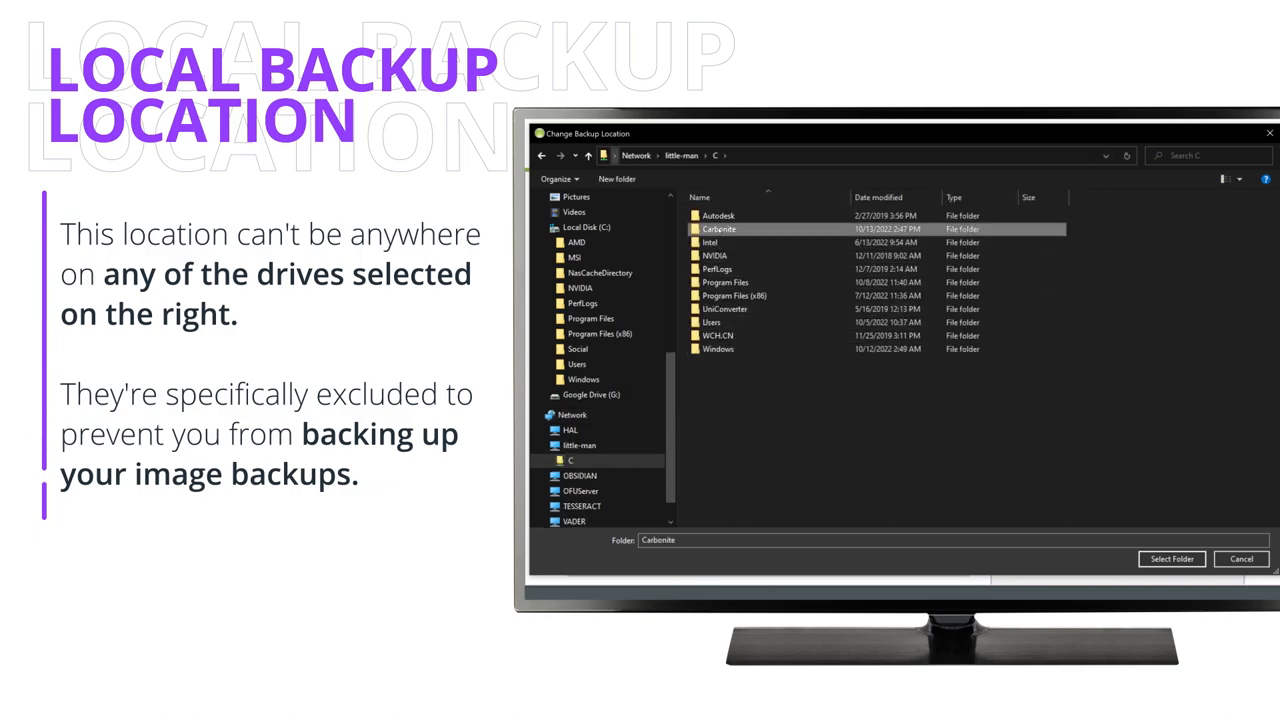
left_click(1172, 558)
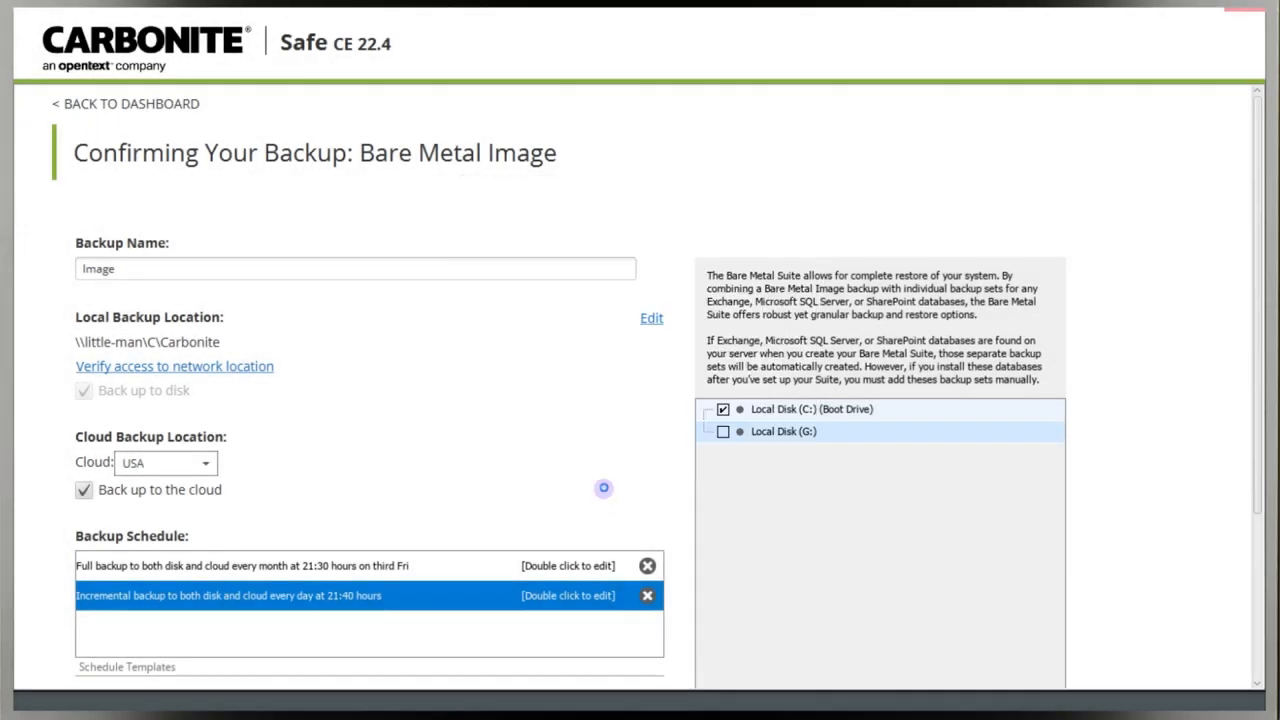
Verify write access to the network location, then save the backup set and continue.
left_click(174, 364)
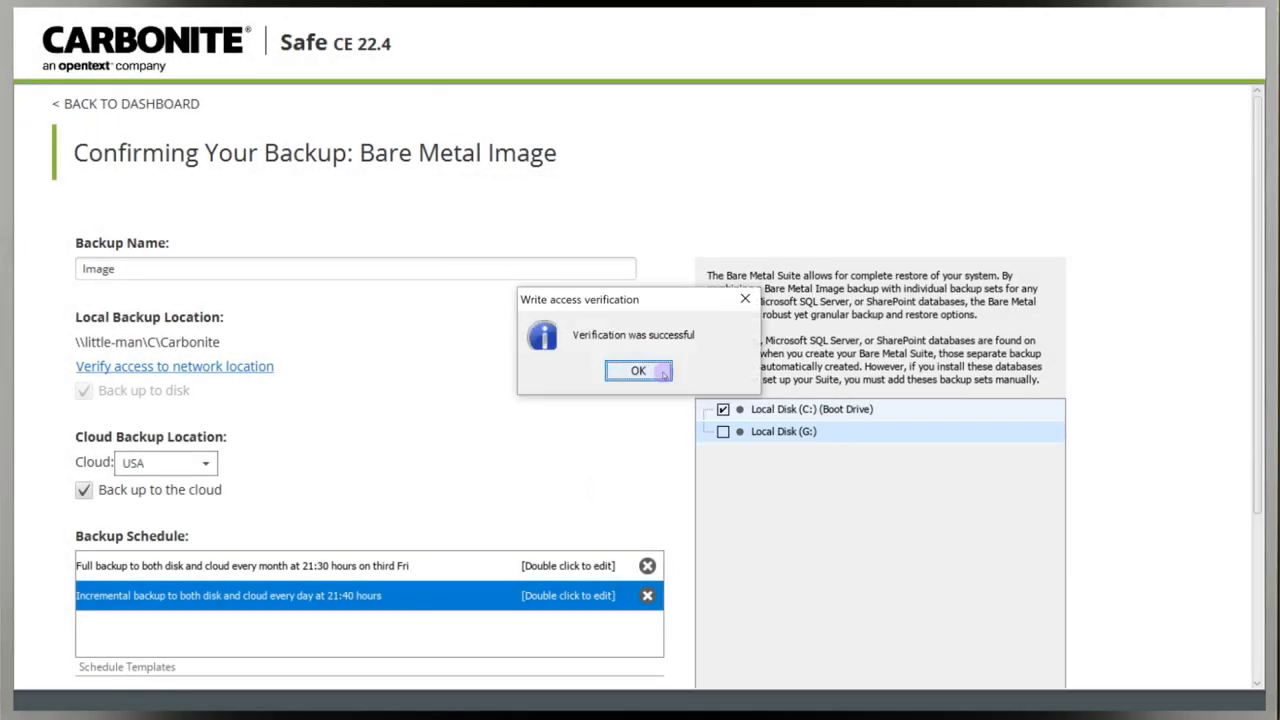
left_click(638, 370)
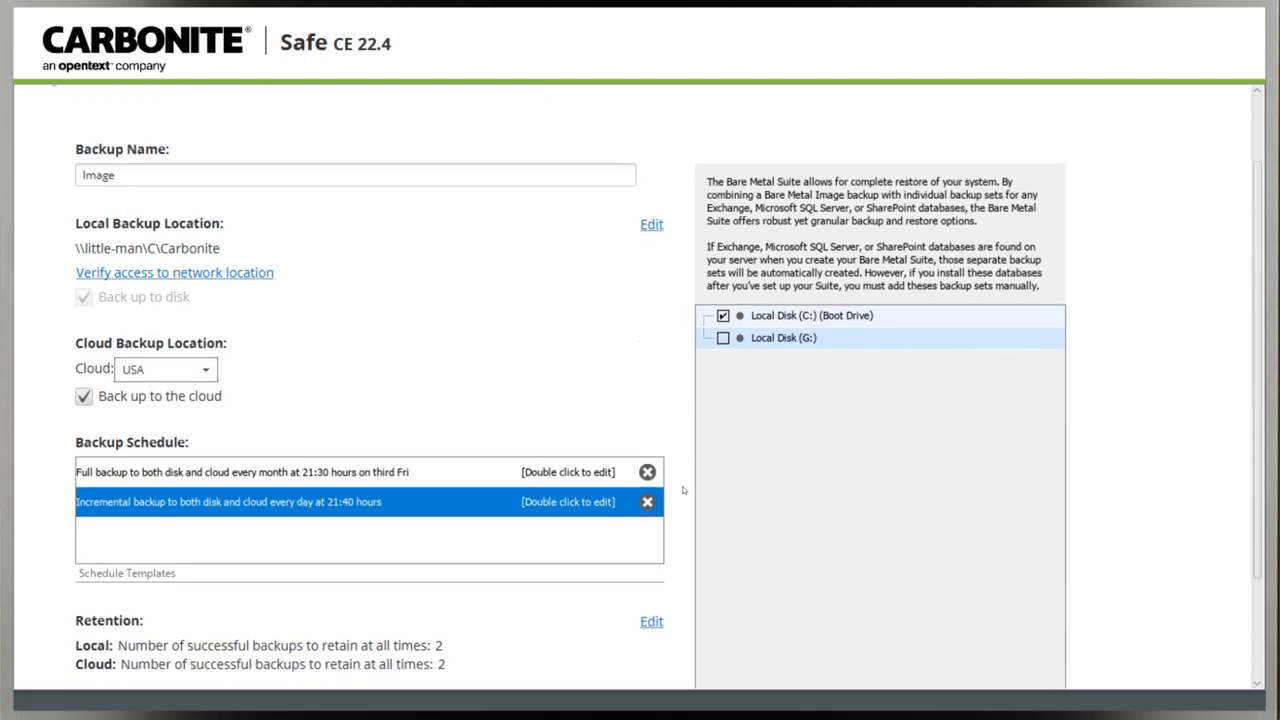
scroll("down", 3)
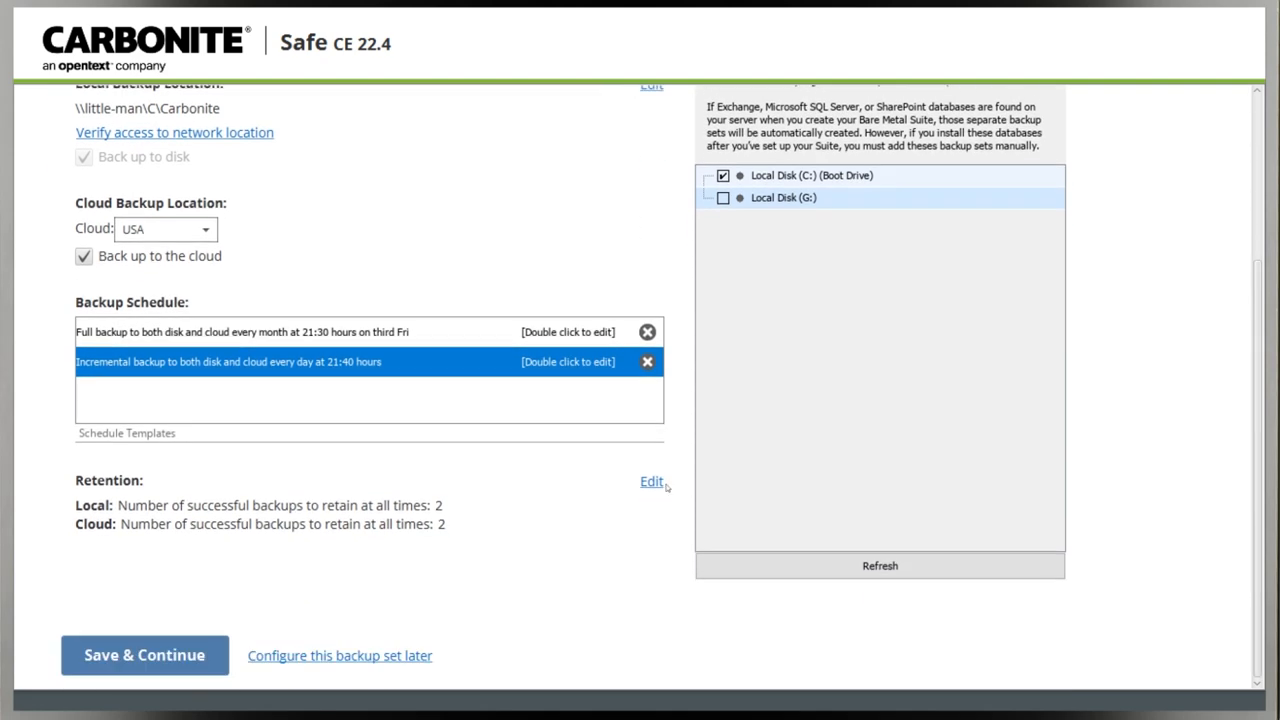
left_click(652, 480)
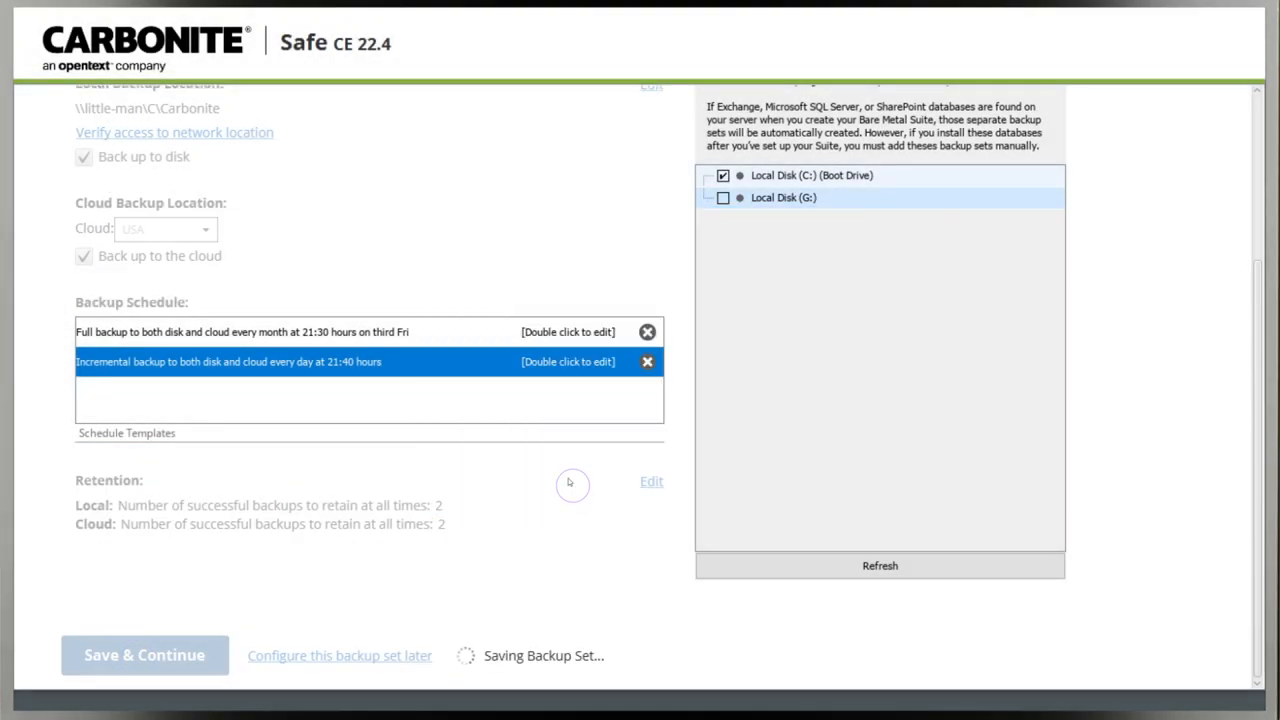
mouse_move(672, 526)
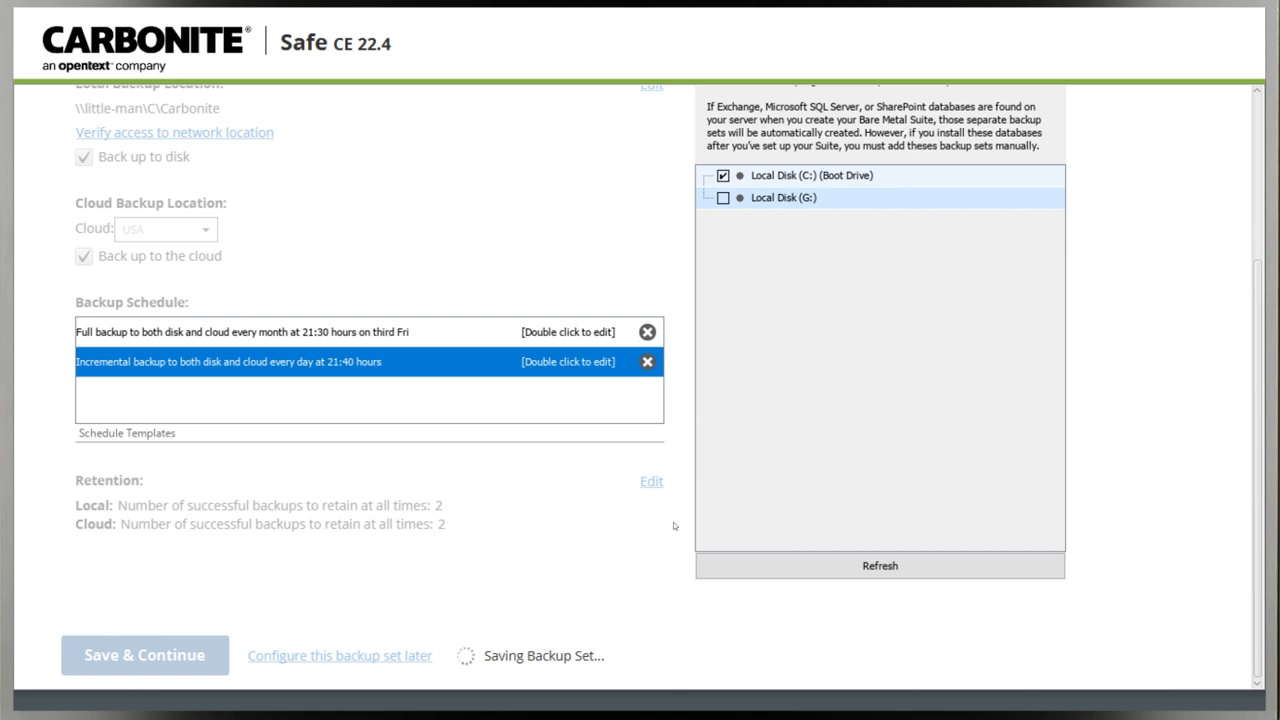
Finish setup, granting UAC permission and confirming the first full backup schedule (October 13, 21:00).
left_click(144, 656)
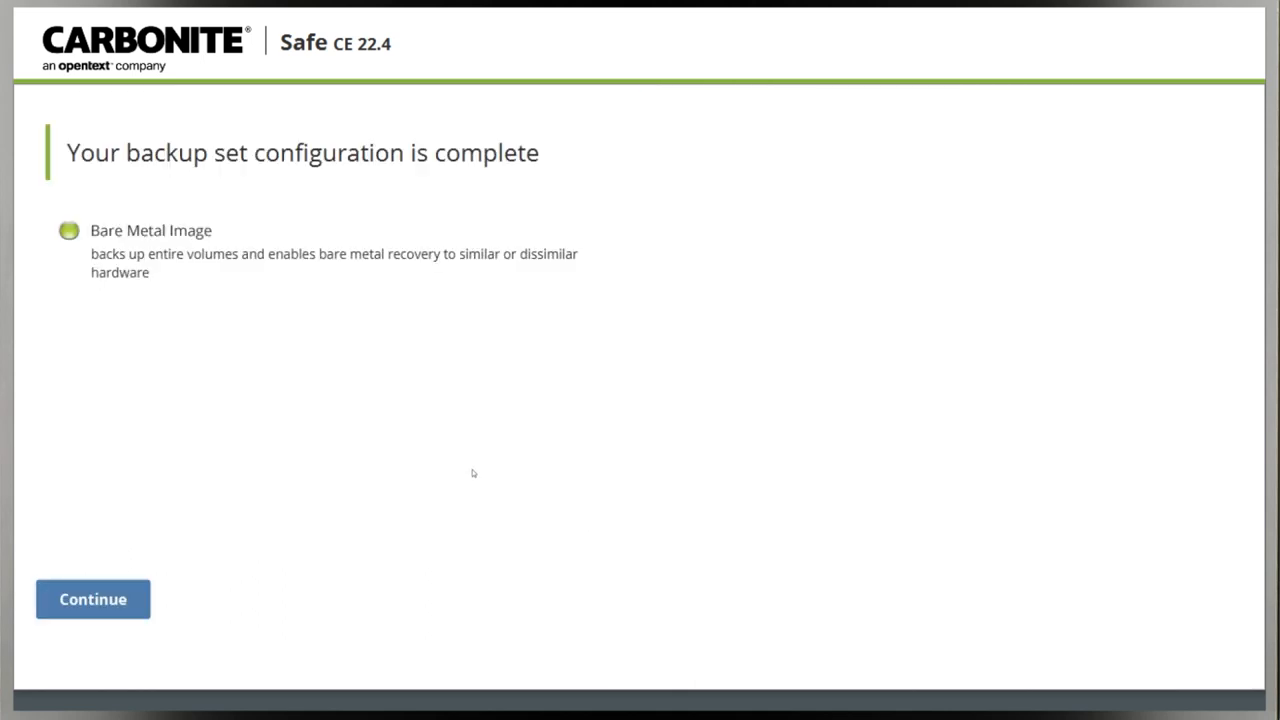
left_click(92, 600)
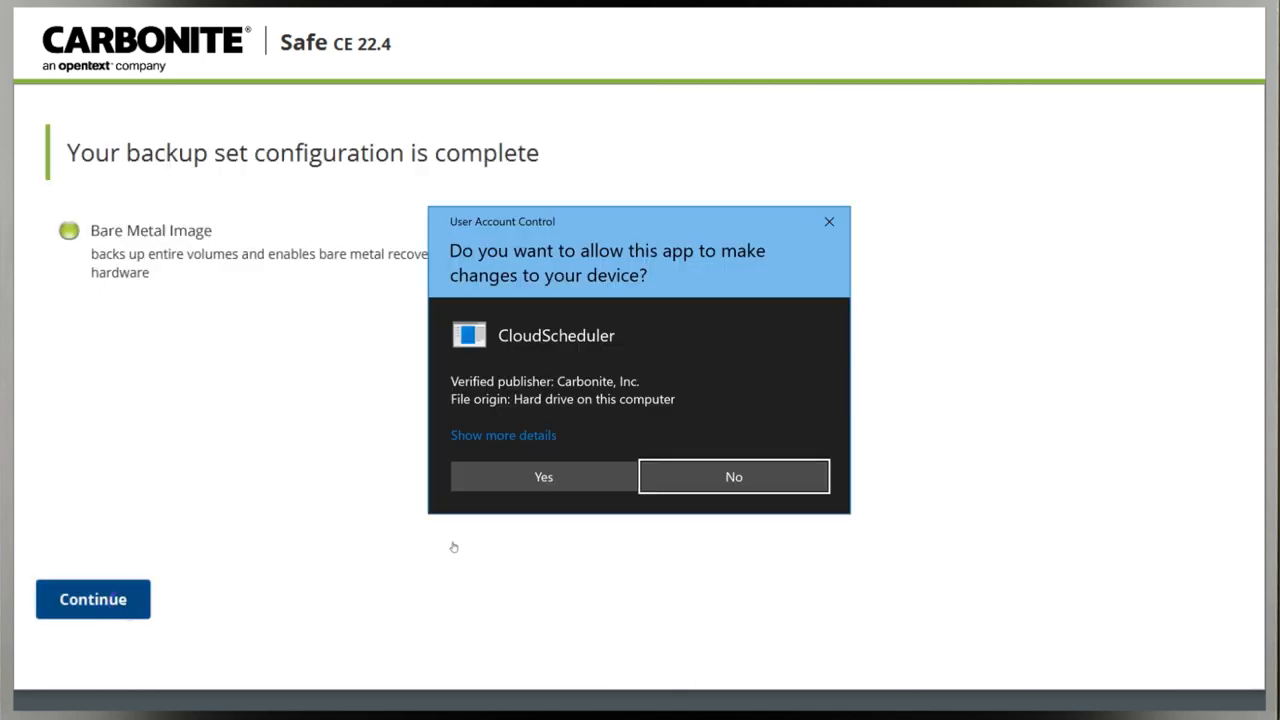
left_click(544, 476)
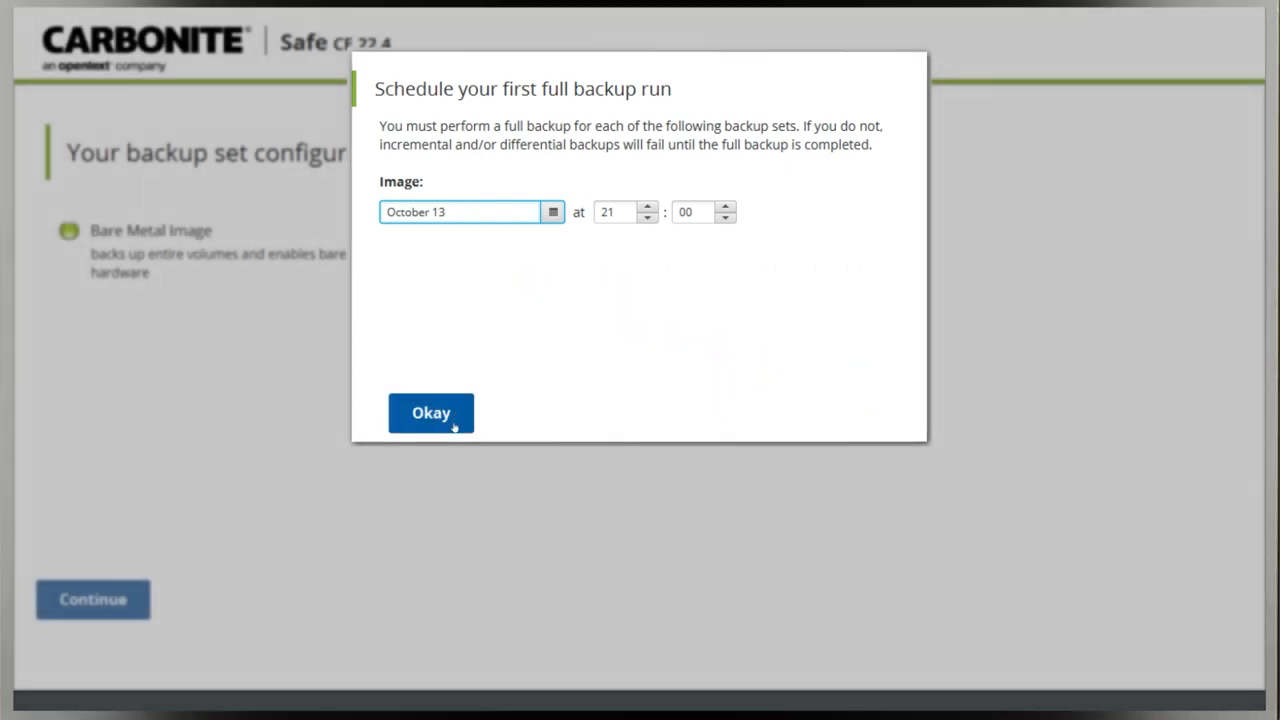
left_click(430, 412)
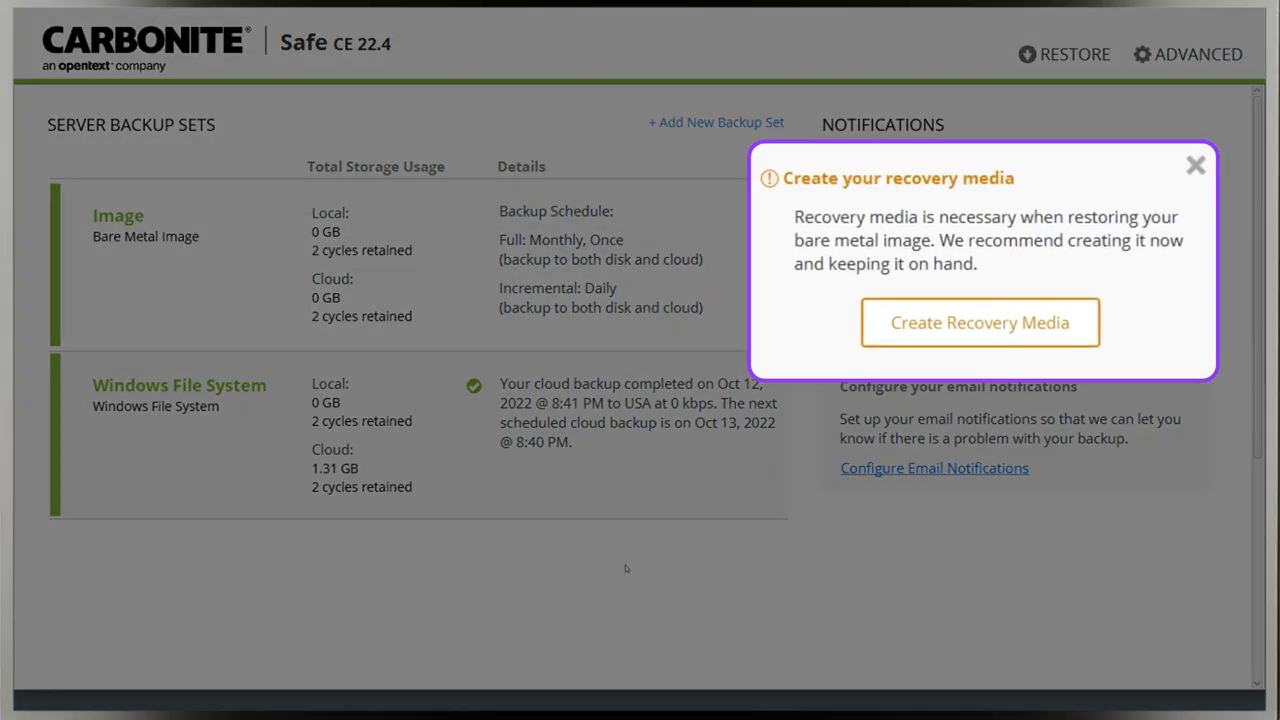
mouse_move(1080, 554)
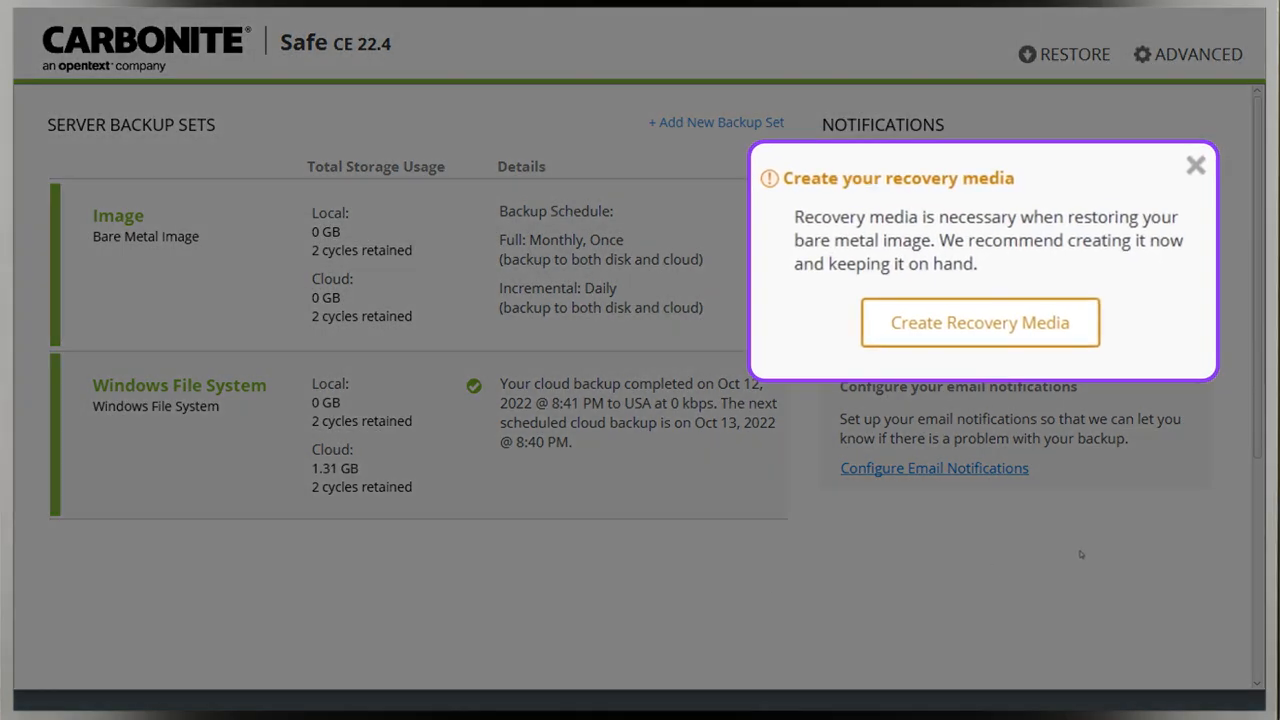
mouse_move(1084, 332)
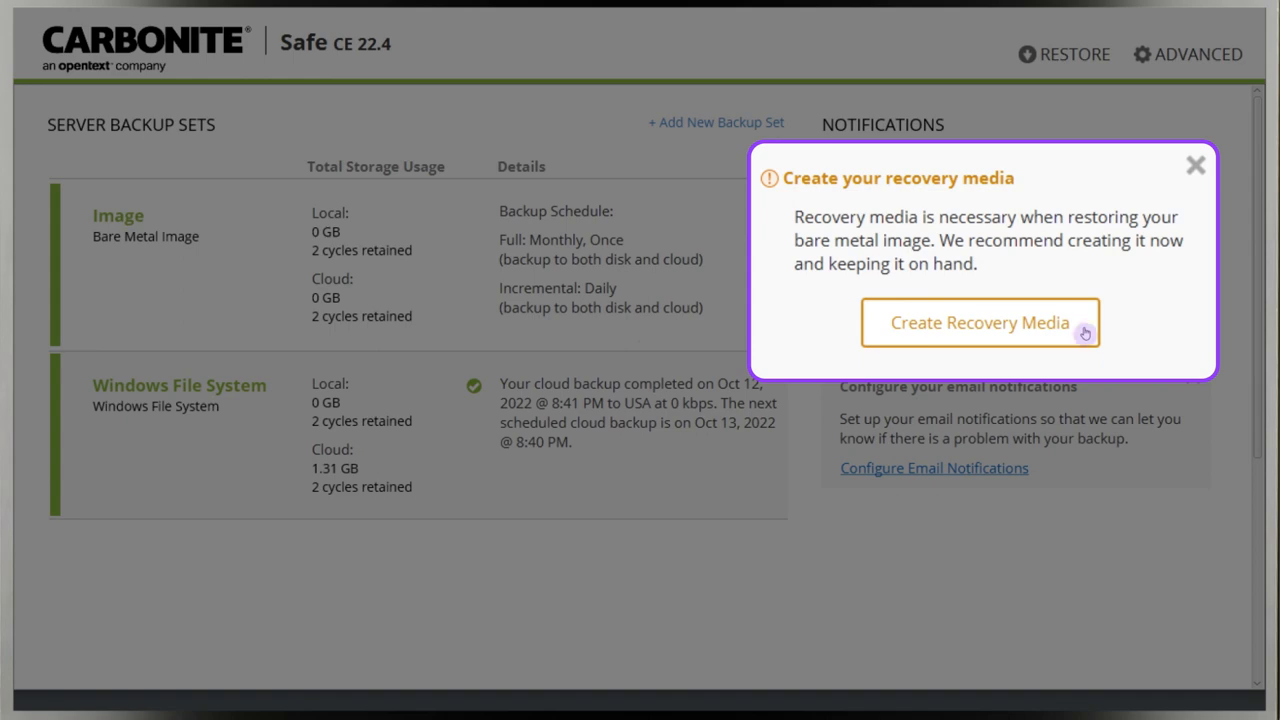
Launch recovery media creation from the dashboard and accept the Recovery Media prompt.
left_click(980, 322)
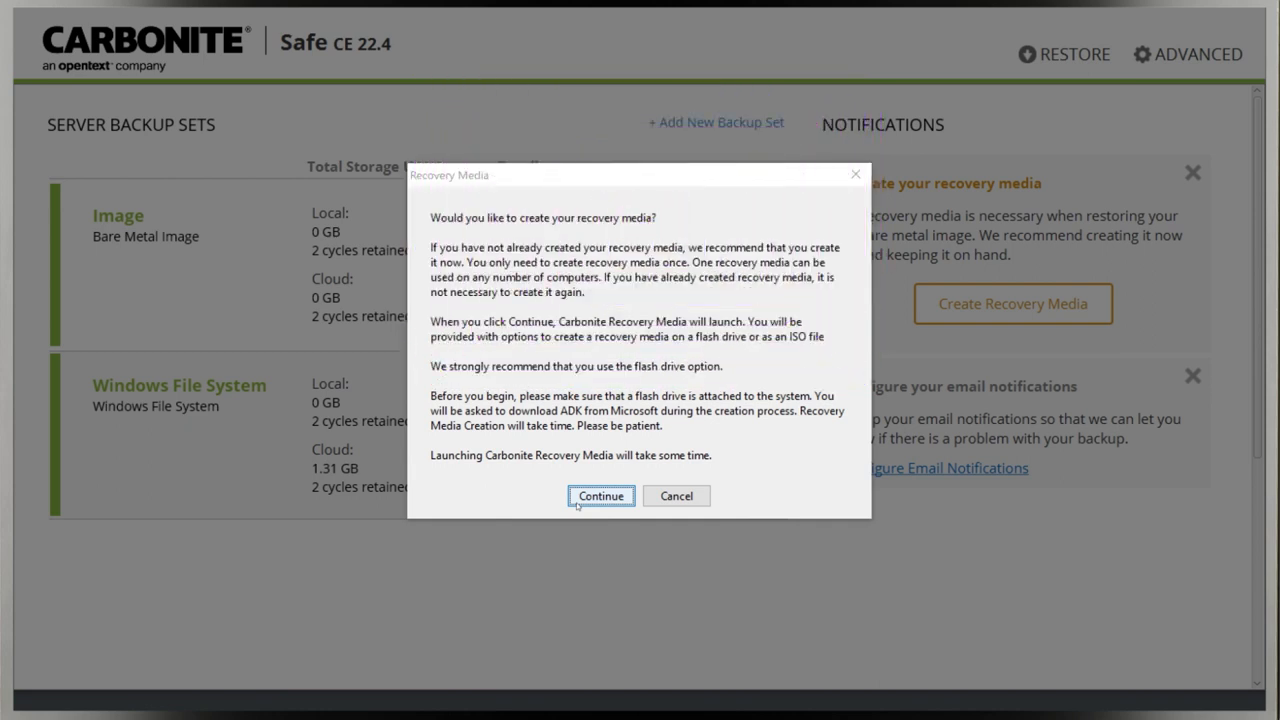
left_click(600, 496)
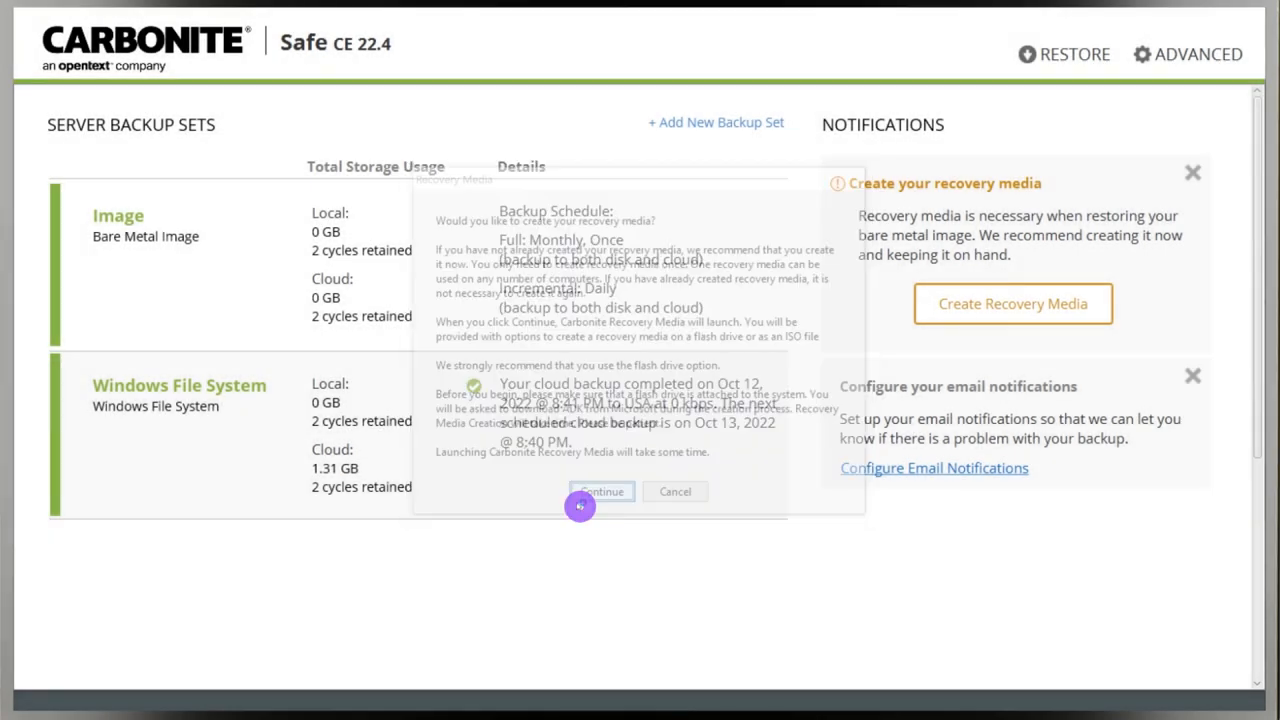
Keep ADK creation mode and target the USB DISK 3.0 removable flash drive for the recovery media.
left_click(600, 492)
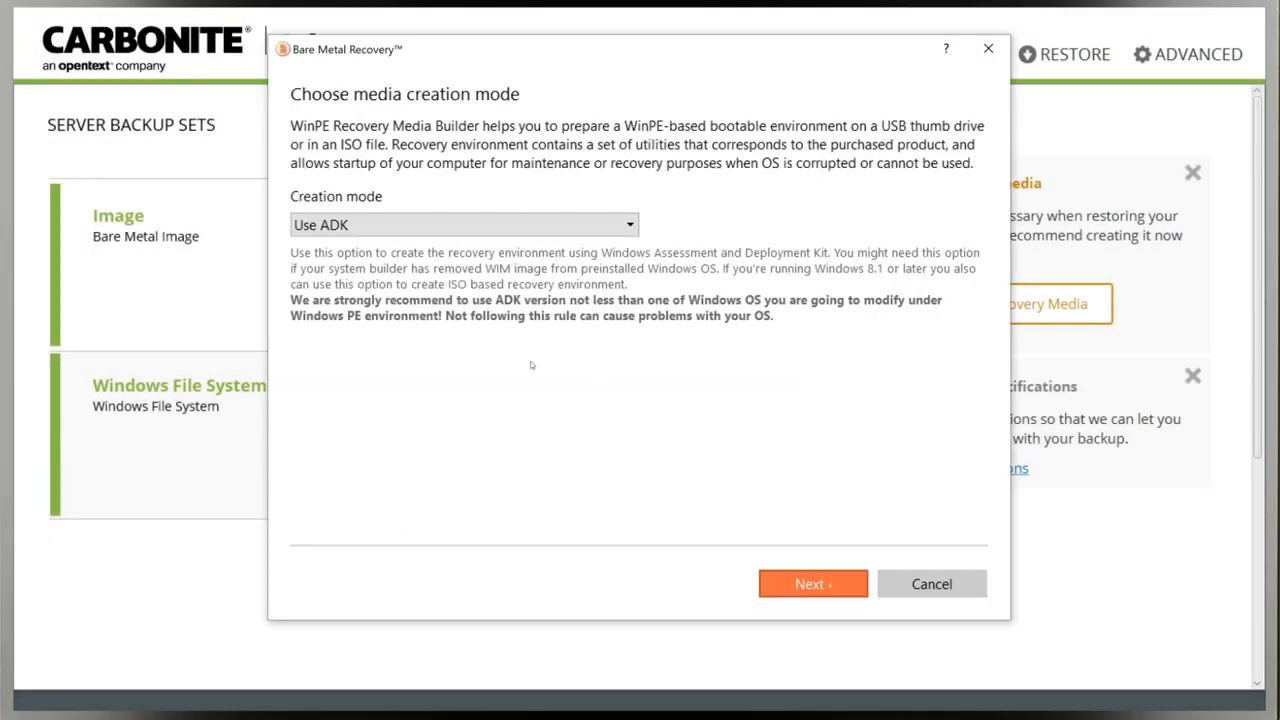
mouse_move(812, 584)
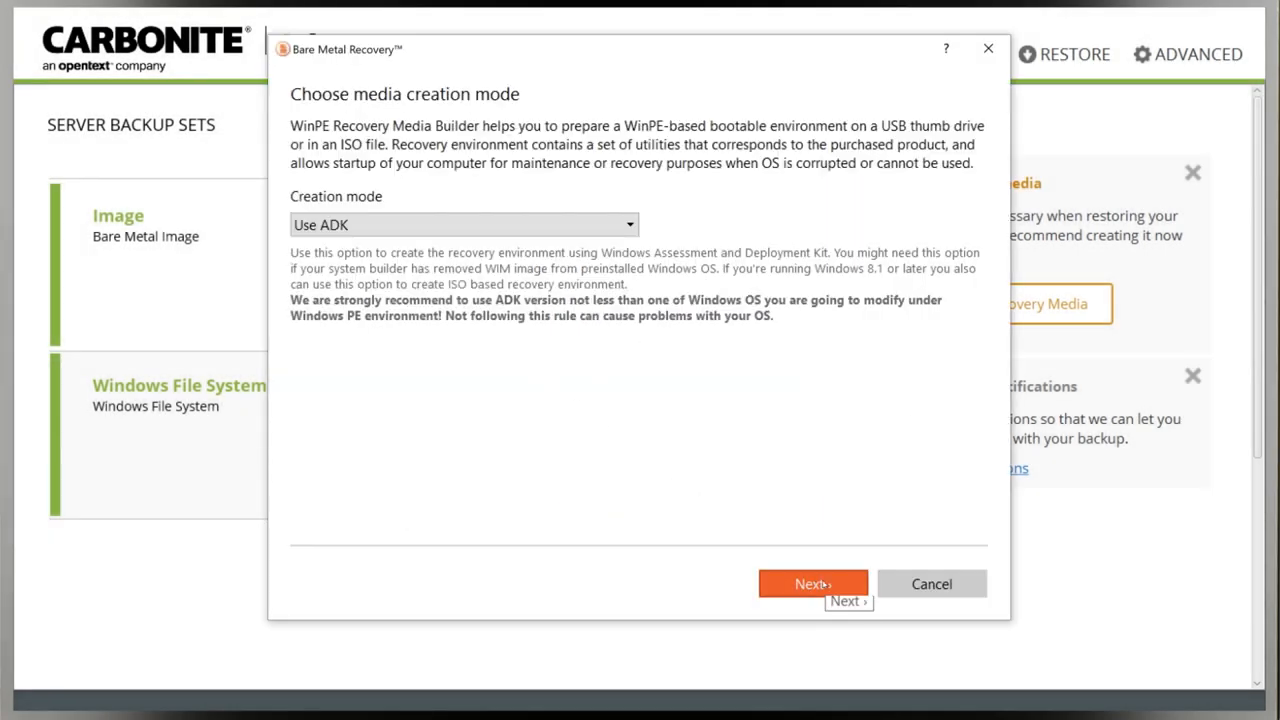
left_click(812, 584)
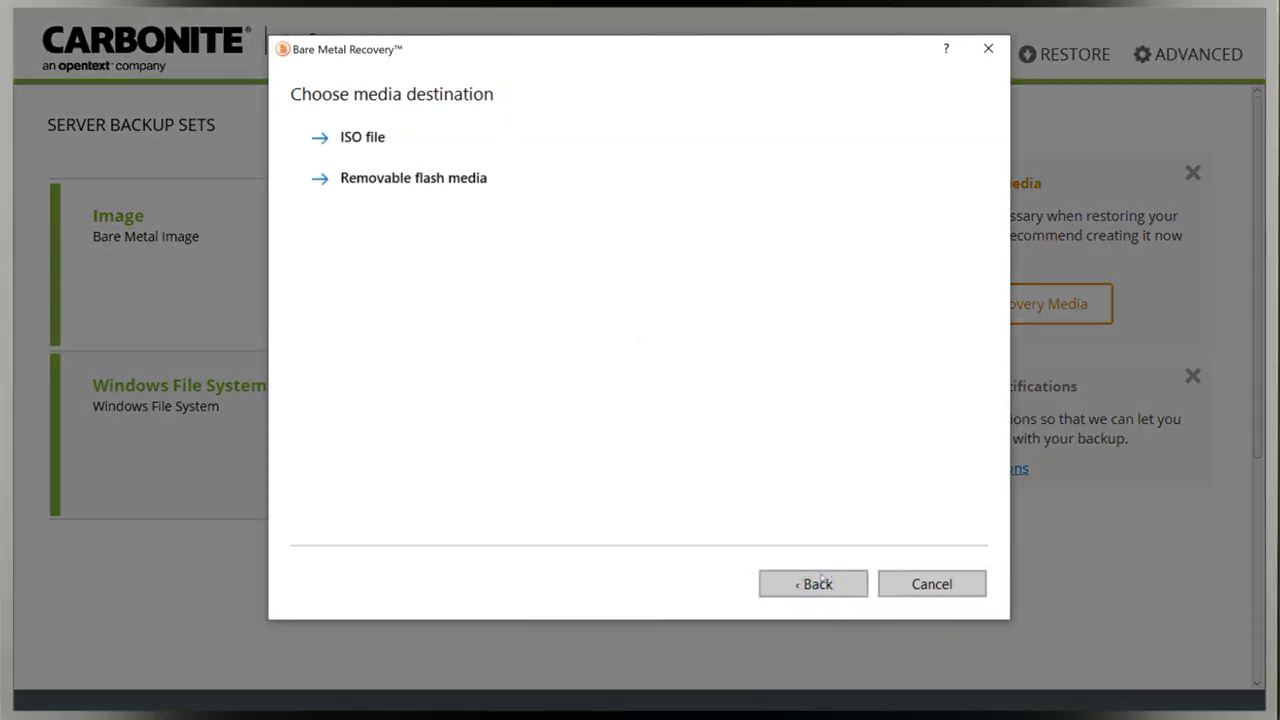
left_click(412, 180)
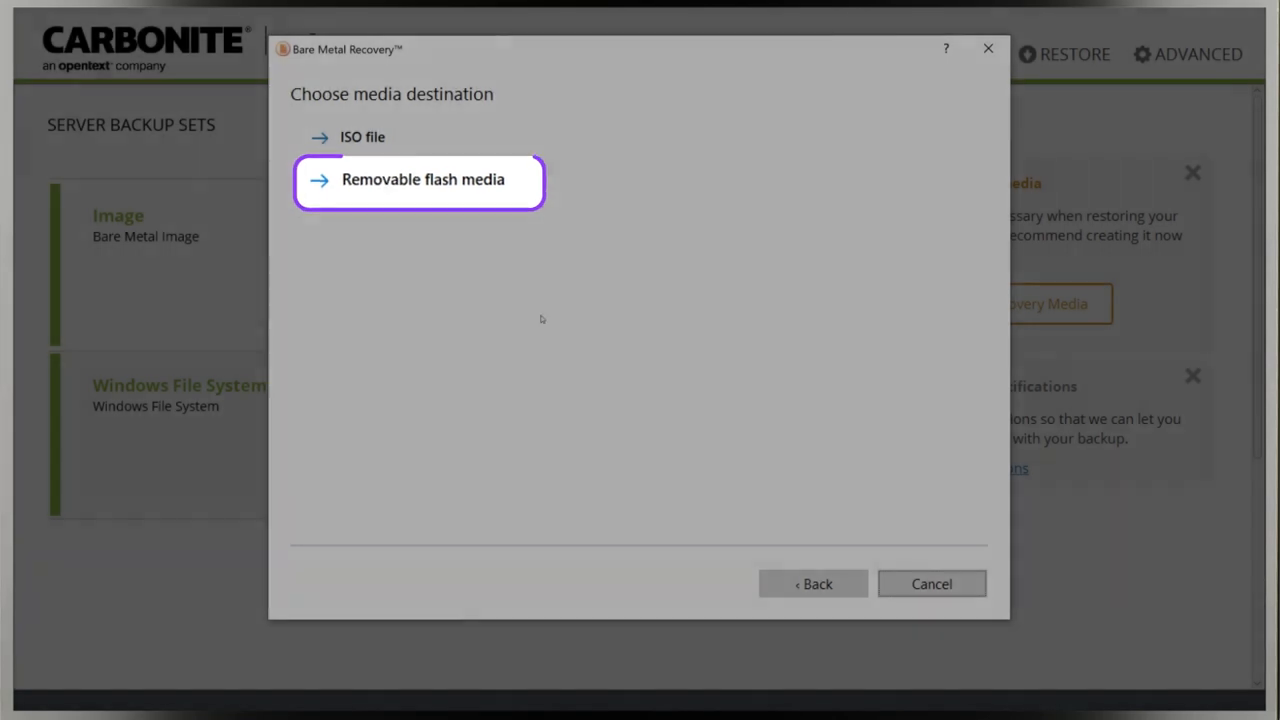
left_click(422, 180)
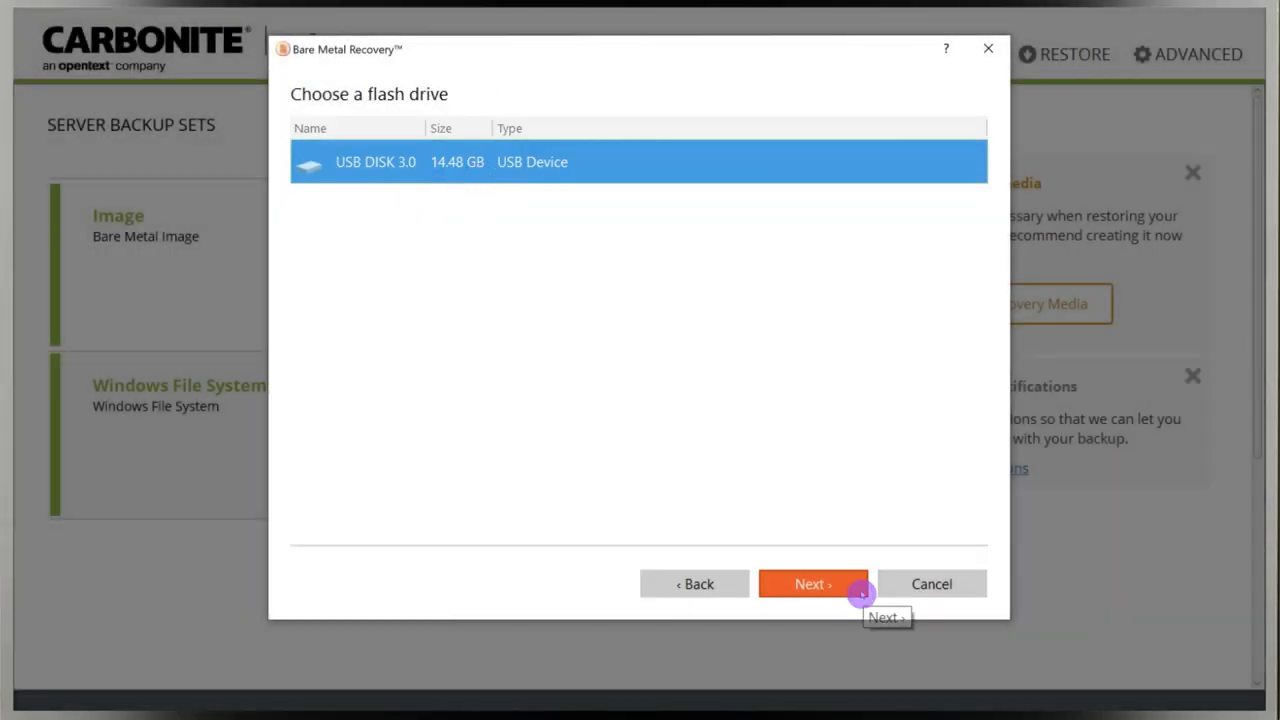
left_click(812, 584)
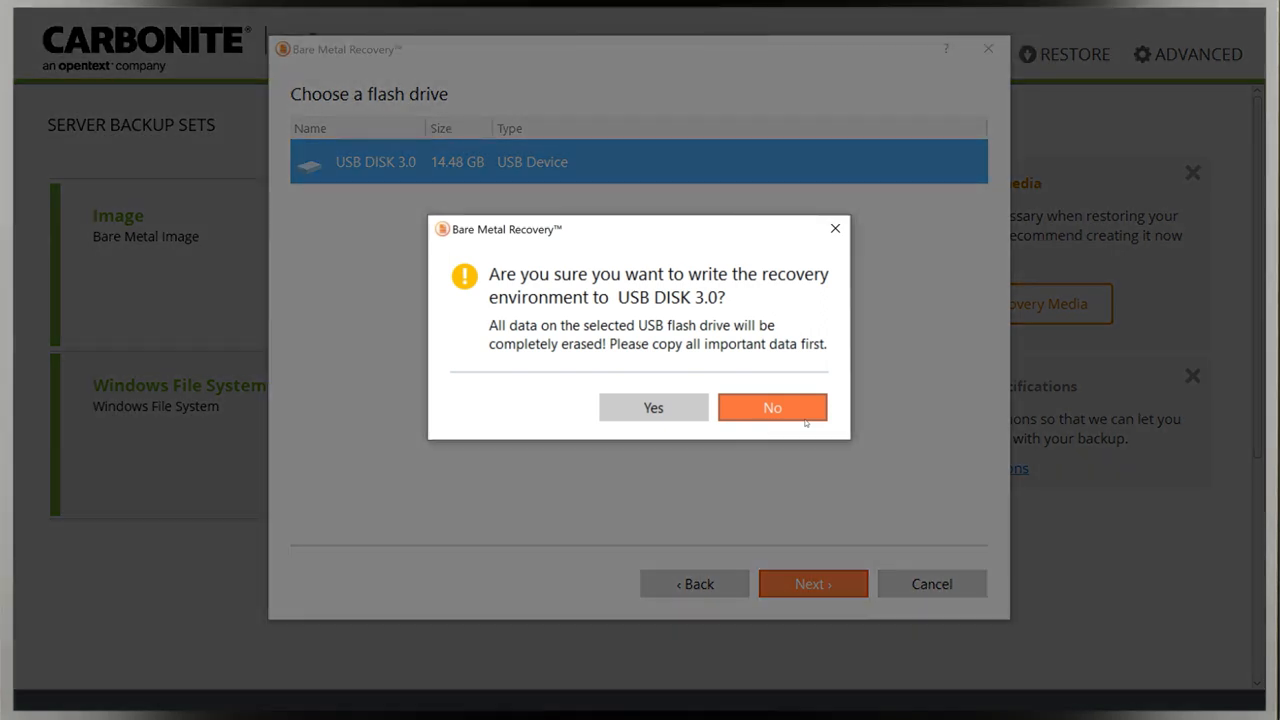
mouse_move(784, 376)
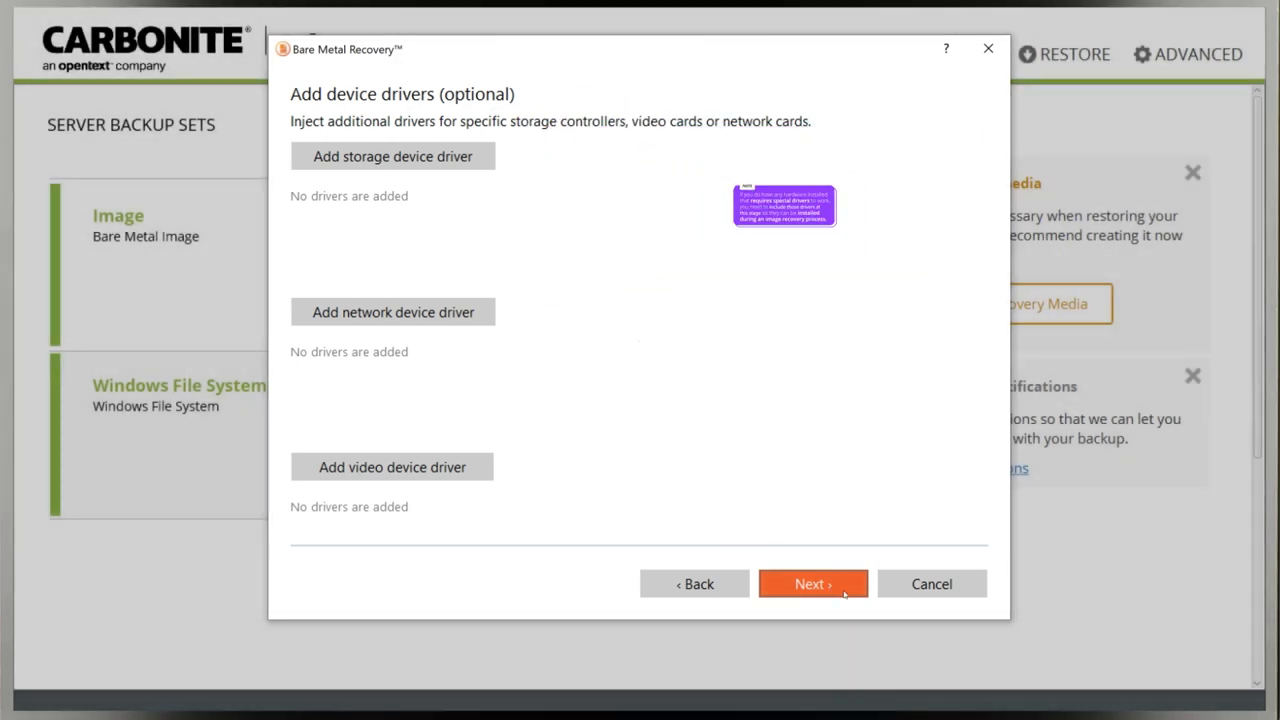
Continue past the device drivers page without adding any extra drivers.
left_click(812, 584)
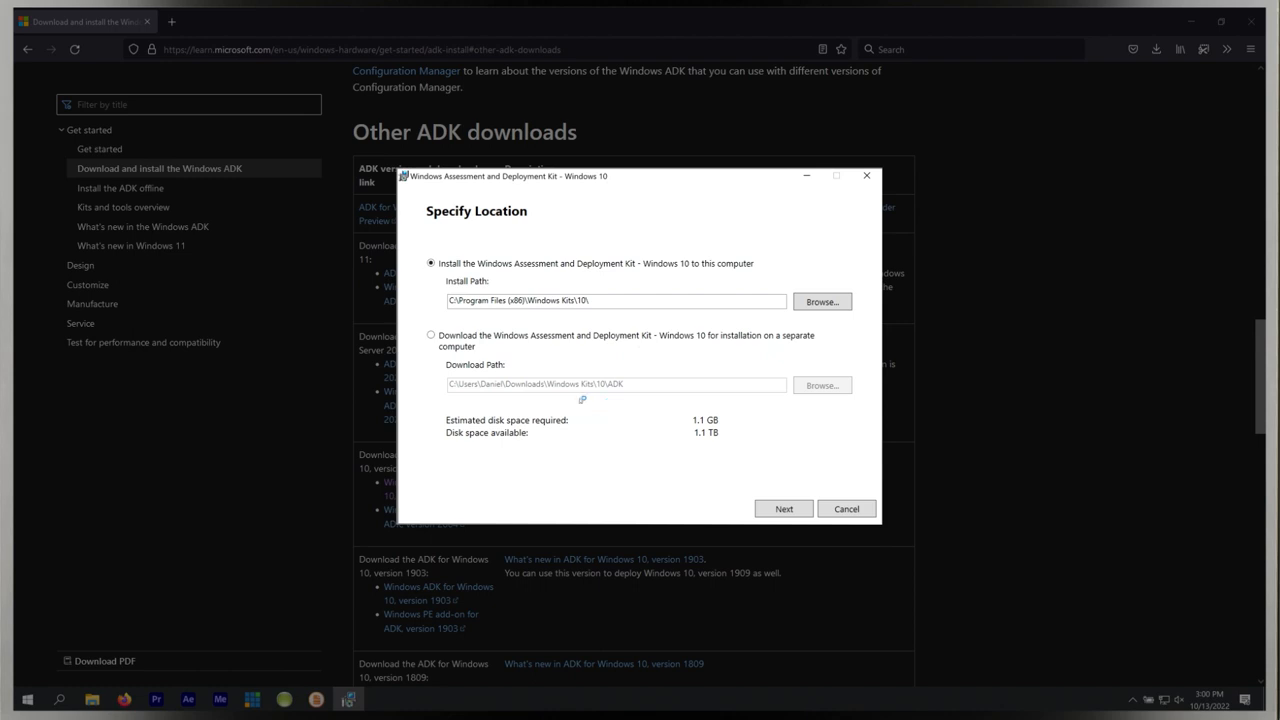
Install the Windows Assessment and Deployment Kit to the default path, accepting the license and granting UAC permission.
left_click(784, 510)
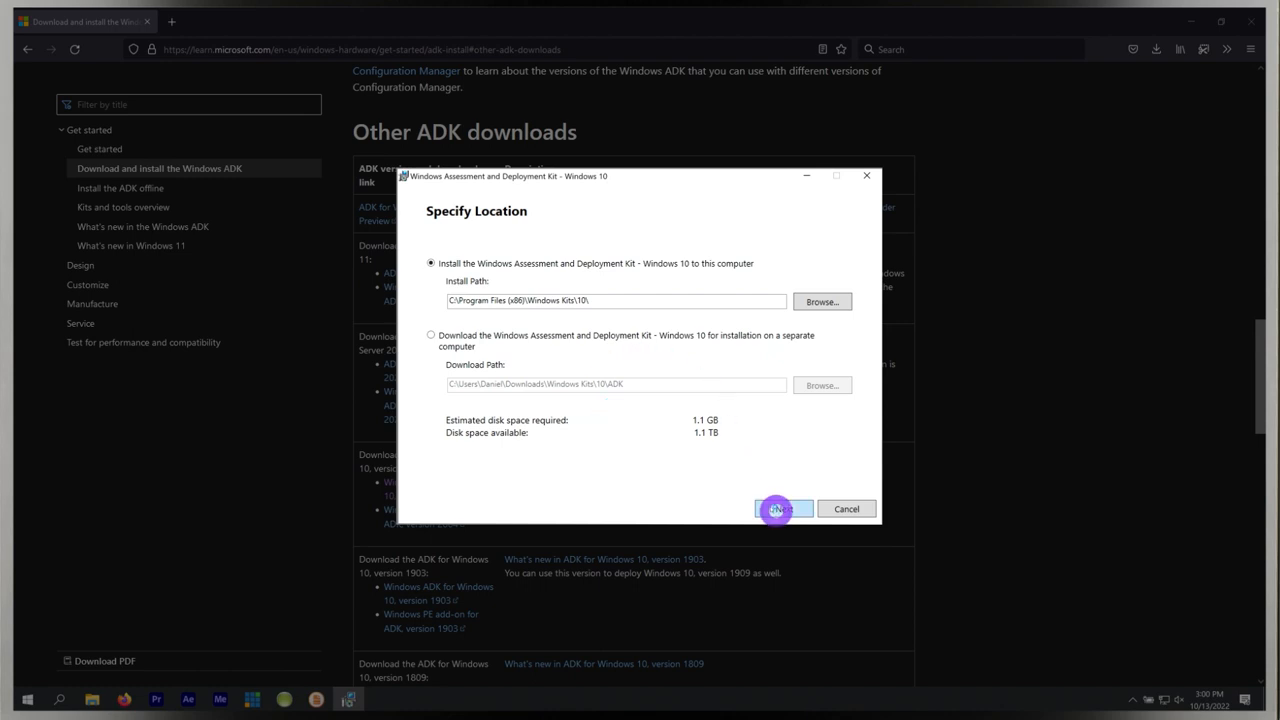
left_click(784, 510)
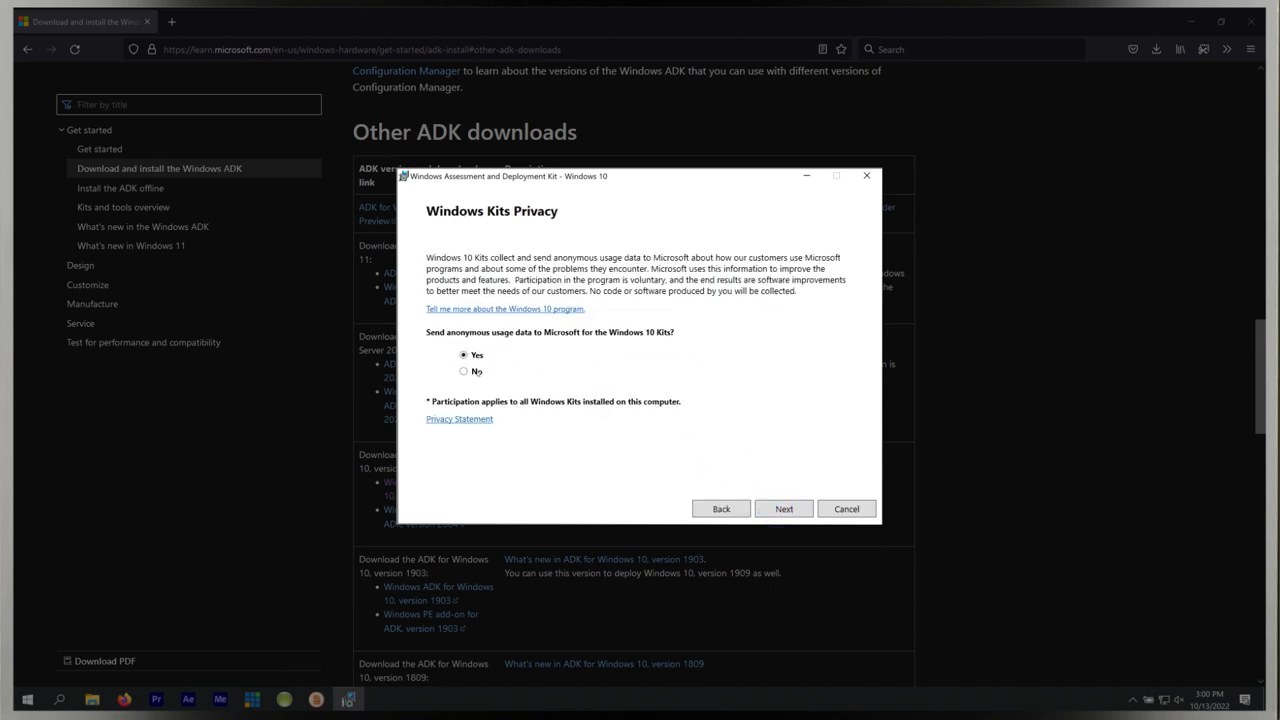
left_click(784, 510)
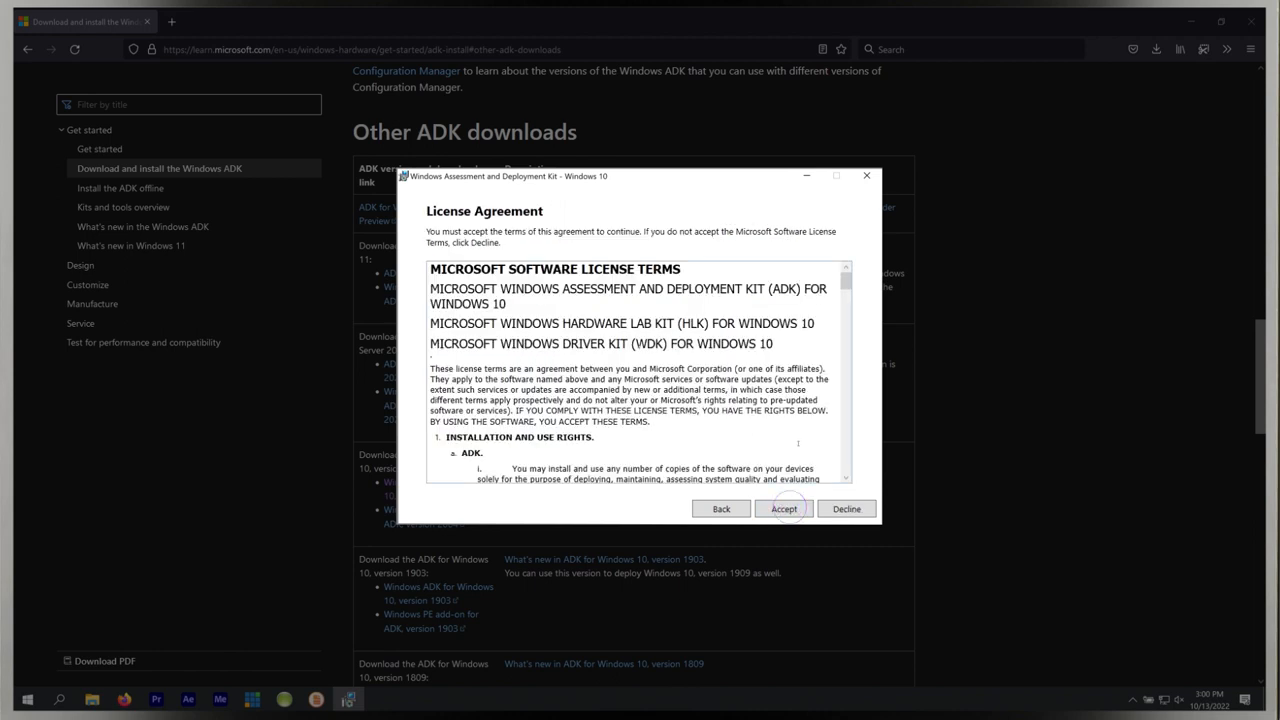
left_click(784, 510)
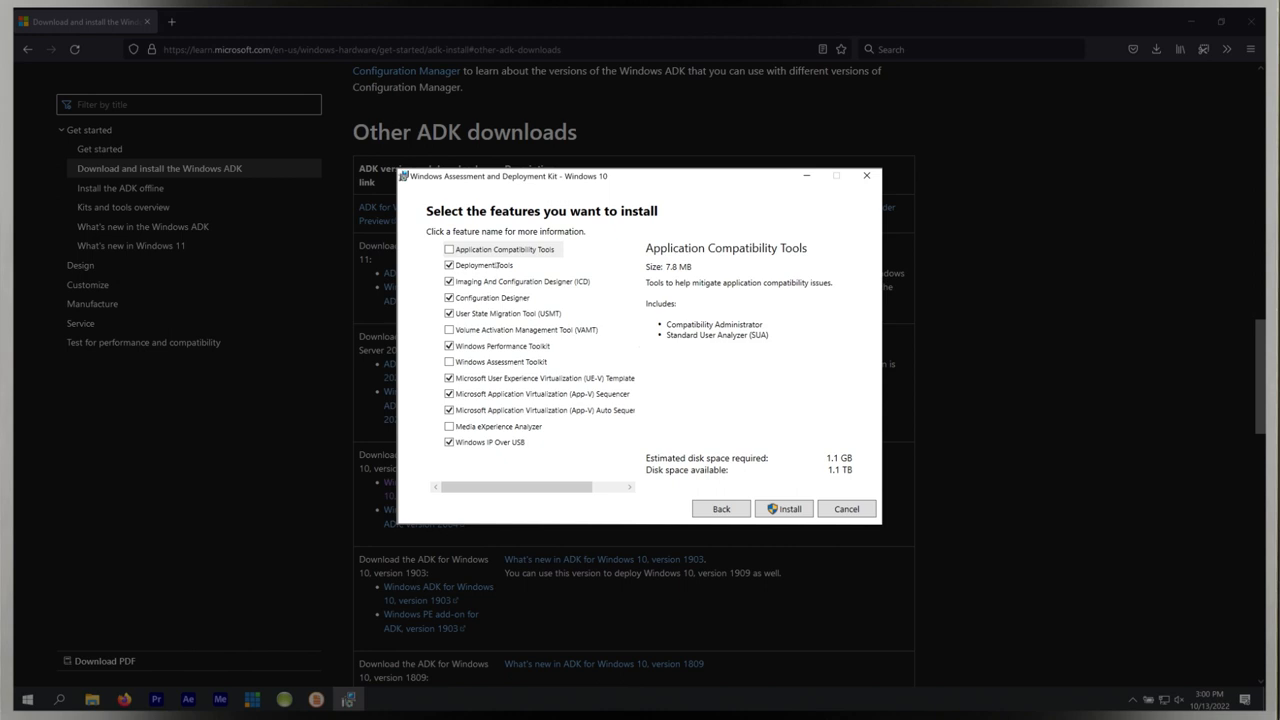
left_click(784, 508)
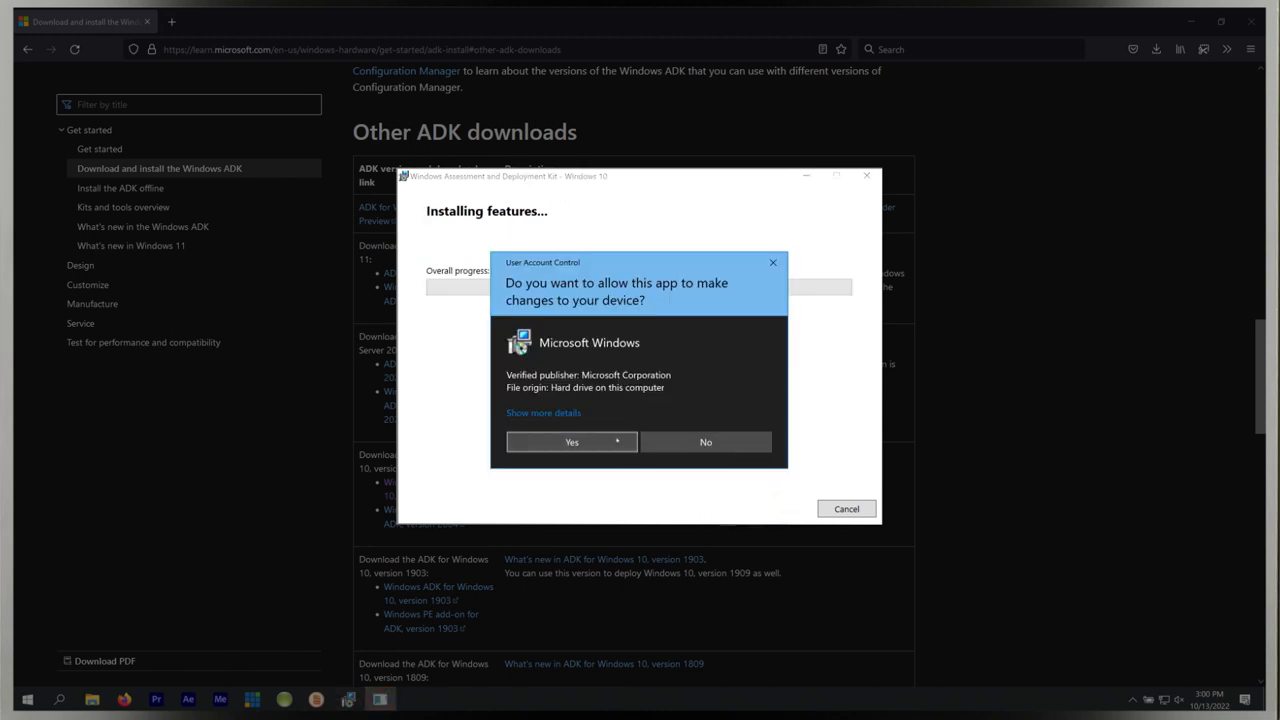
left_click(572, 442)
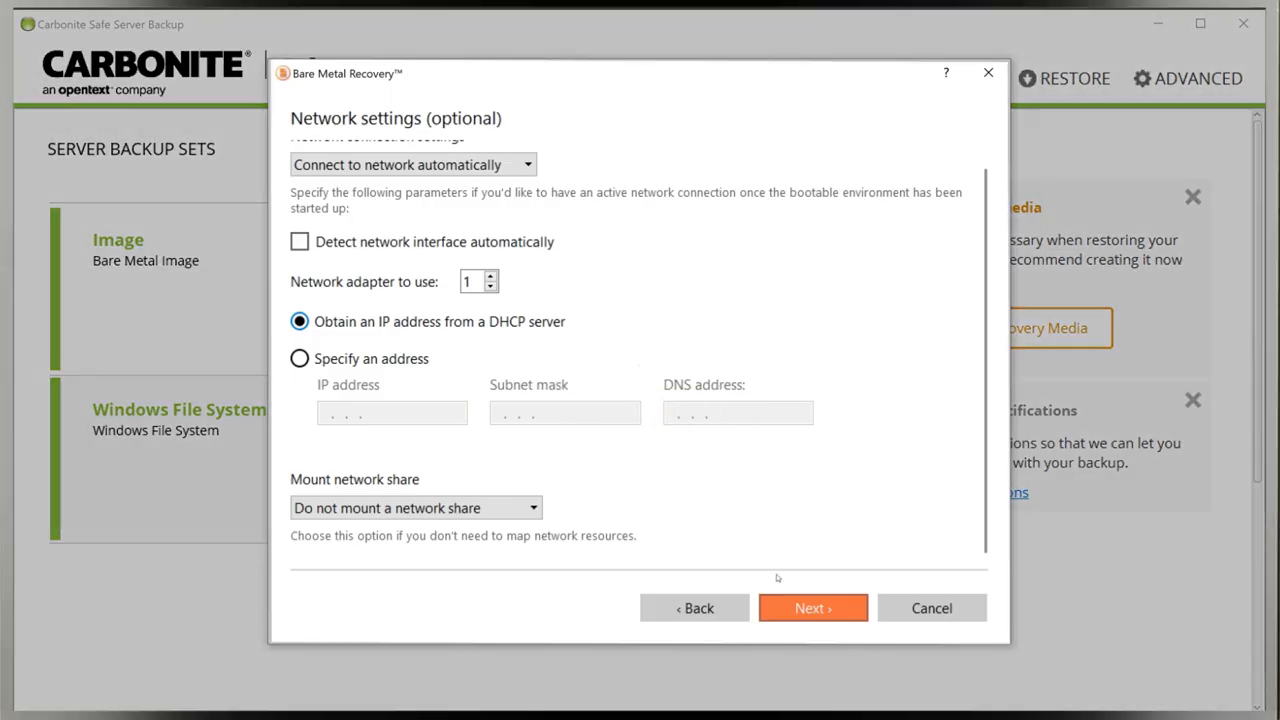
Keep the default DHCP network settings with no network share and let the builder proceed.
left_click(812, 608)
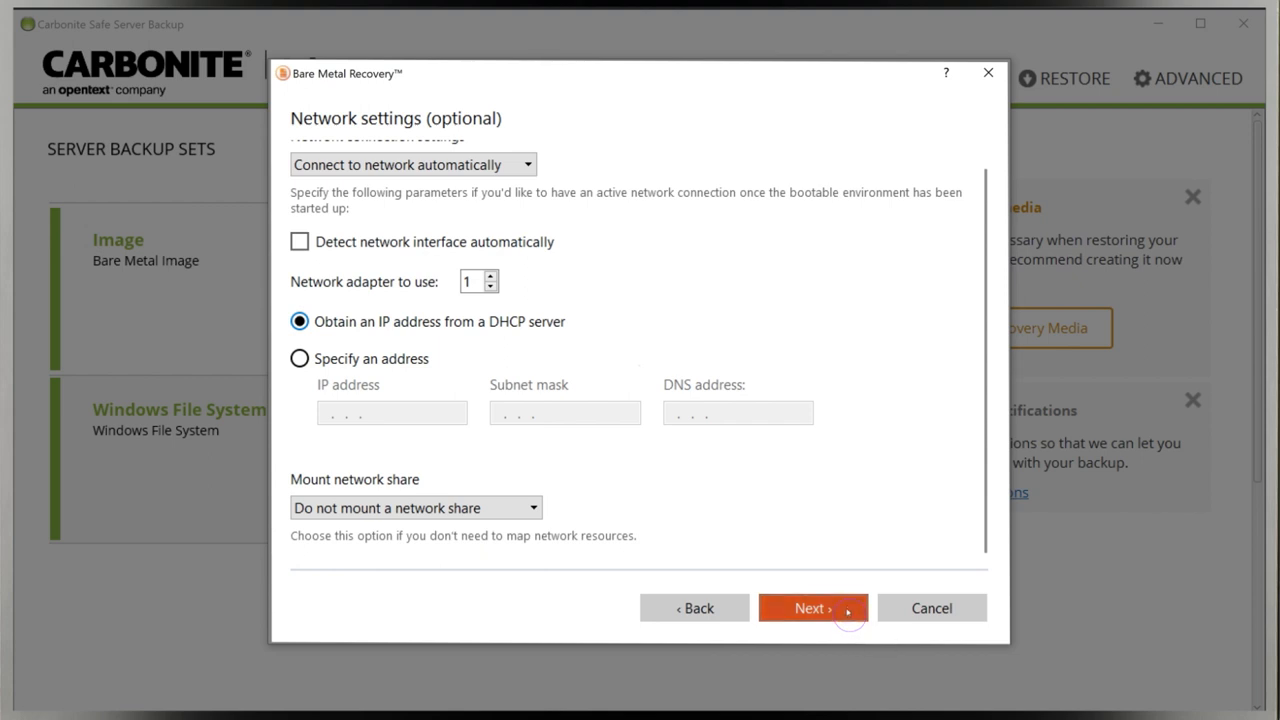
left_click(812, 608)
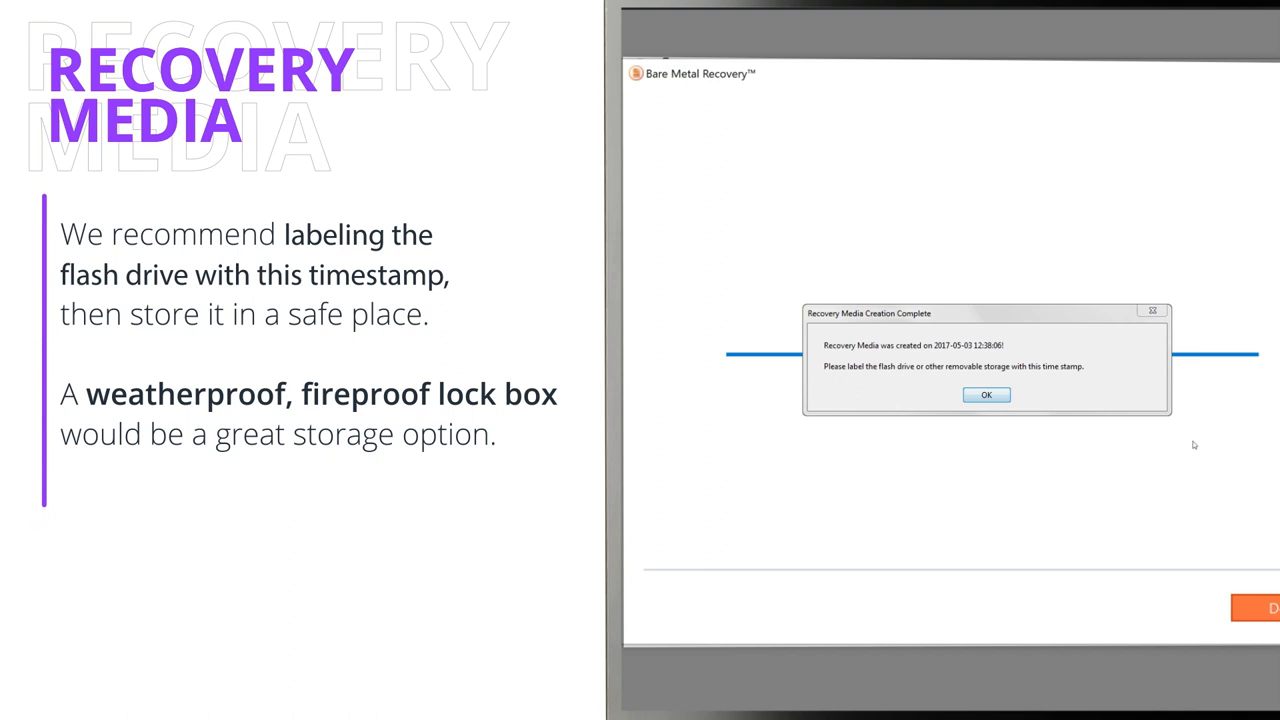
mouse_move(1256, 578)
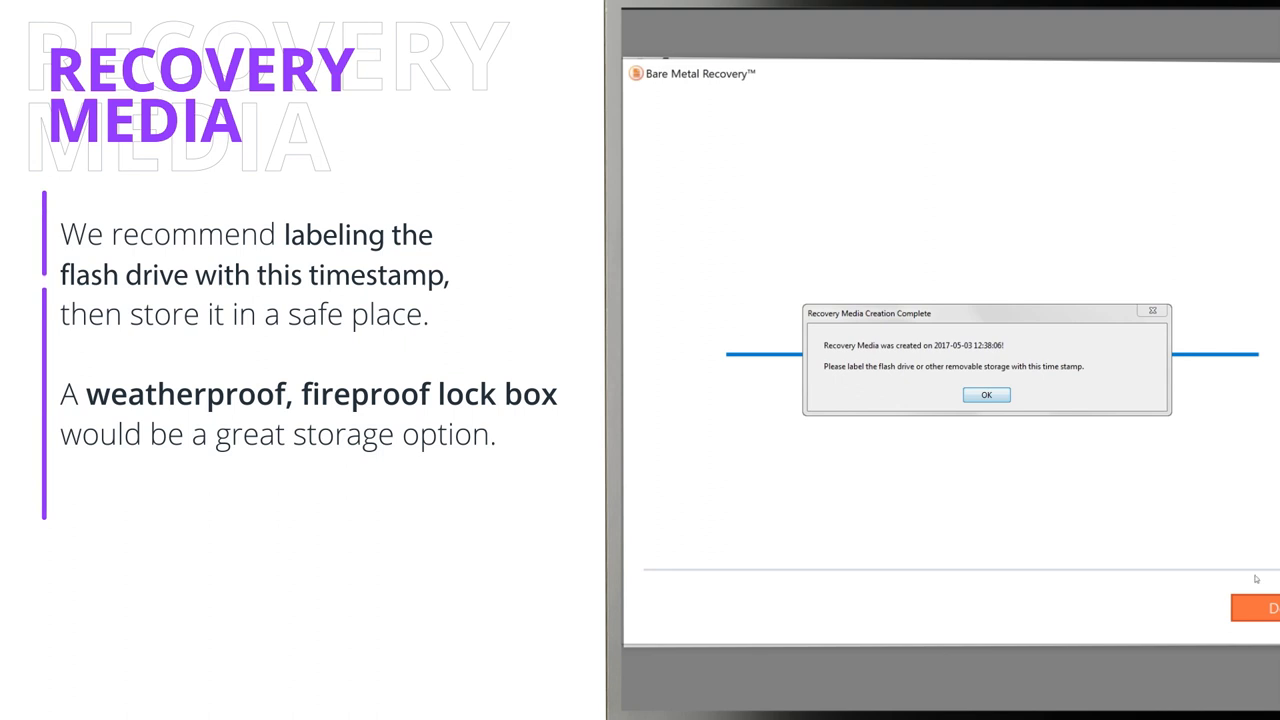
Dismiss the Recovery Media Creation Complete timestamp notice to return to the dashboard.
left_click(986, 394)
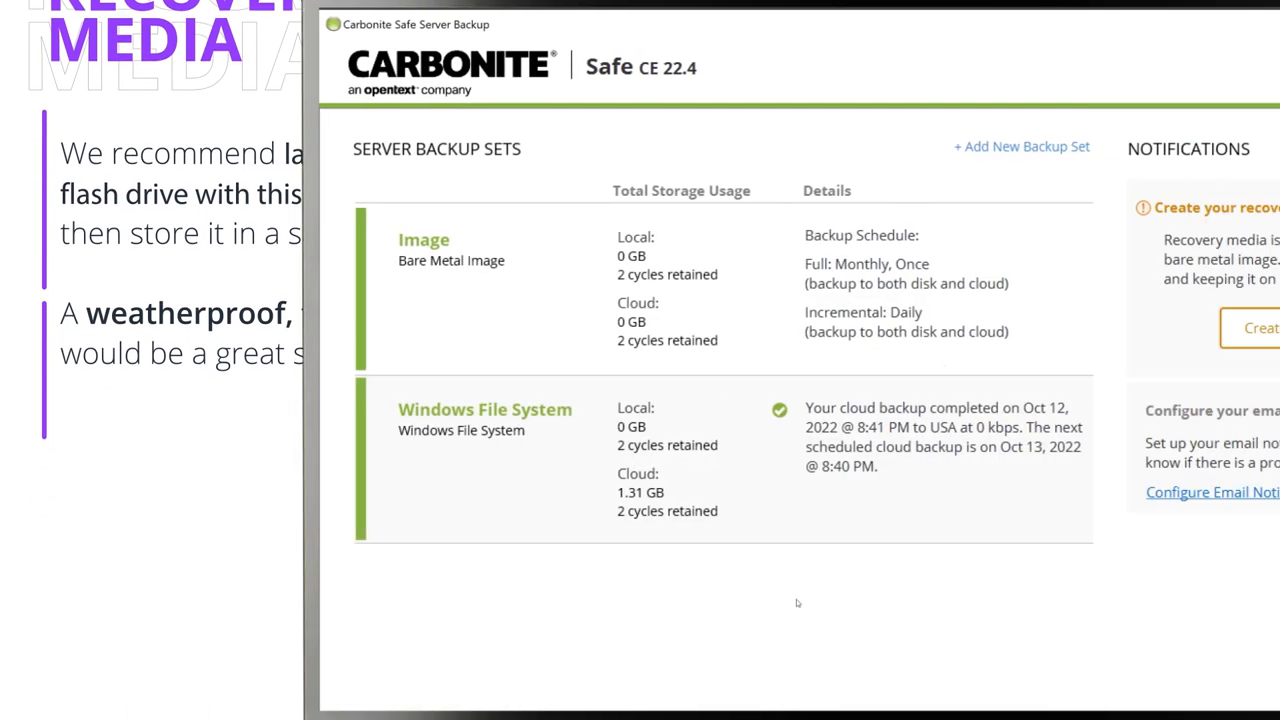